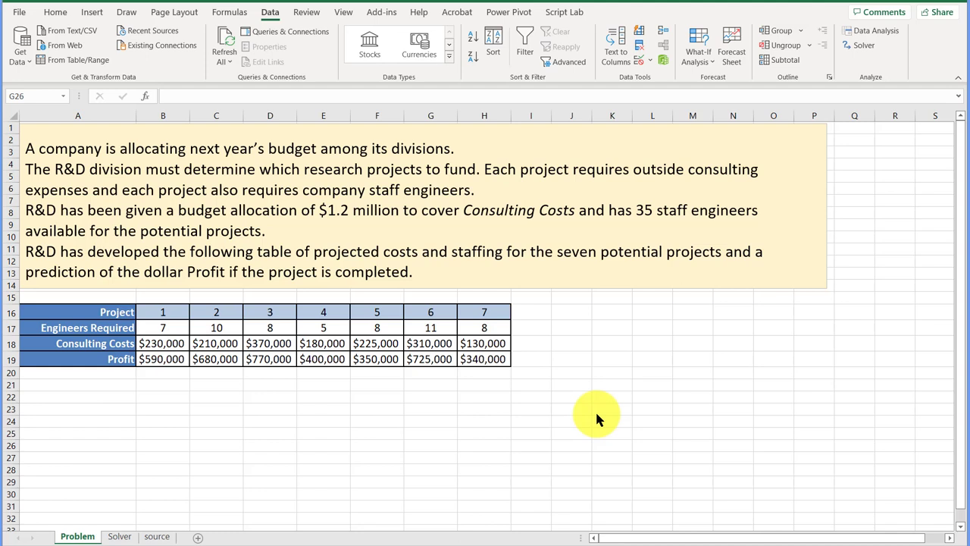
mouse_move(599, 418)
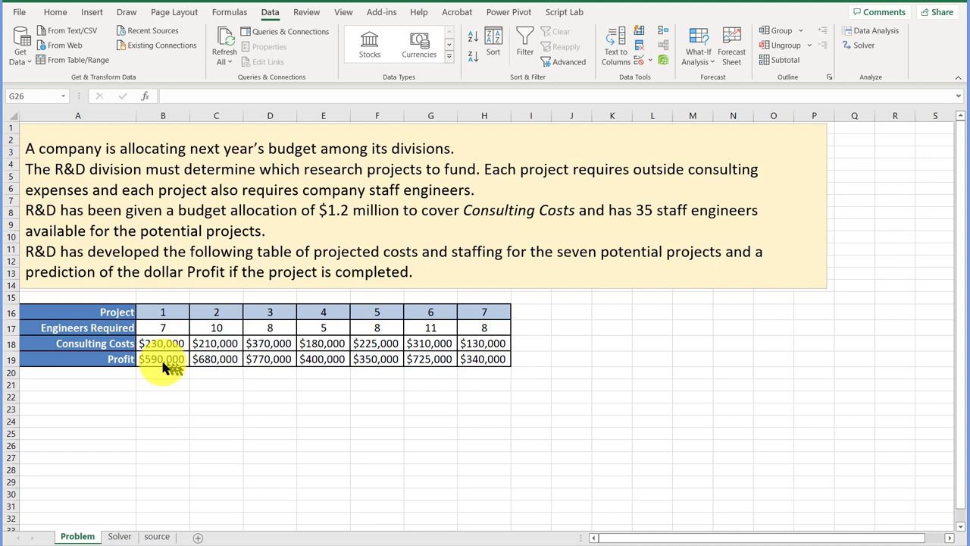
mouse_move(166, 370)
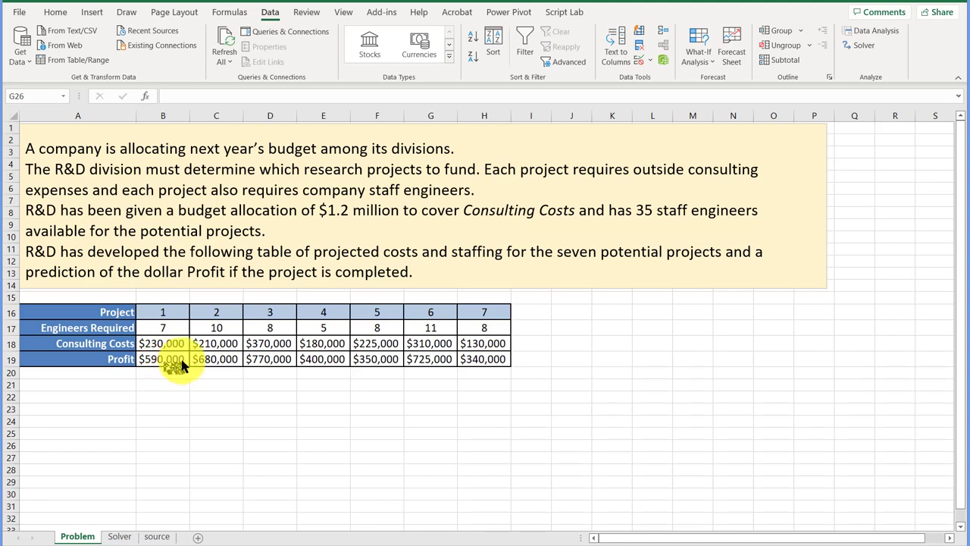
mouse_move(318, 485)
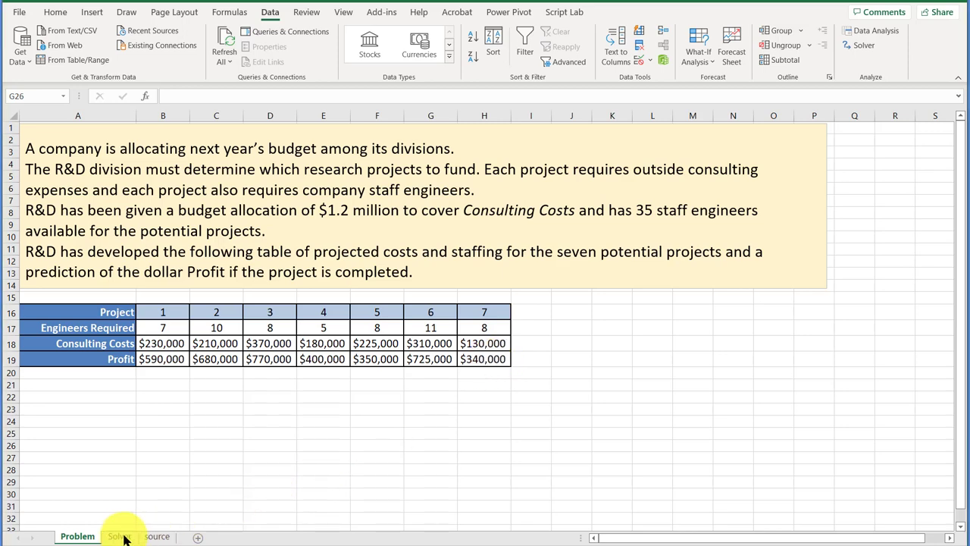
Step: Switch to the Solver worksheet holding the project table and decision variables
click(118, 537)
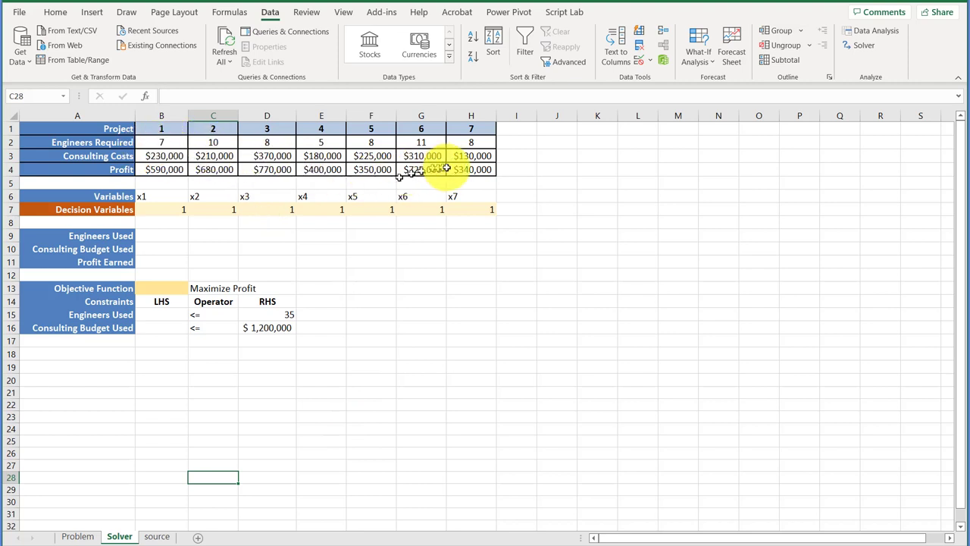
mouse_move(212, 241)
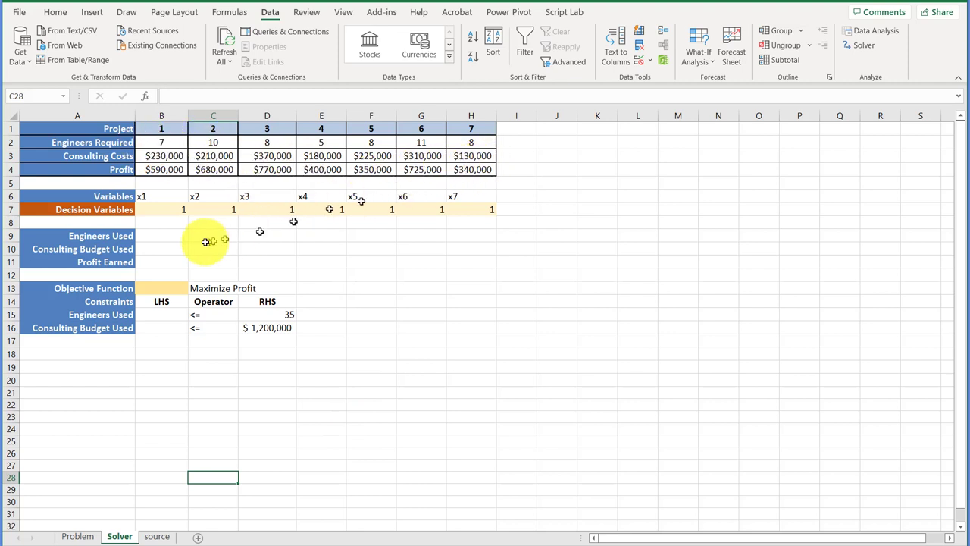
mouse_move(103, 196)
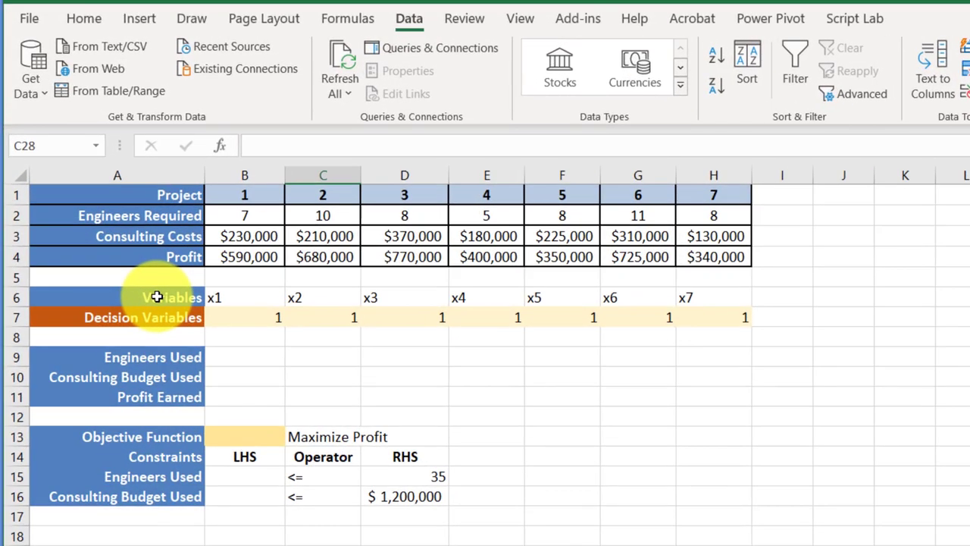
mouse_move(685, 294)
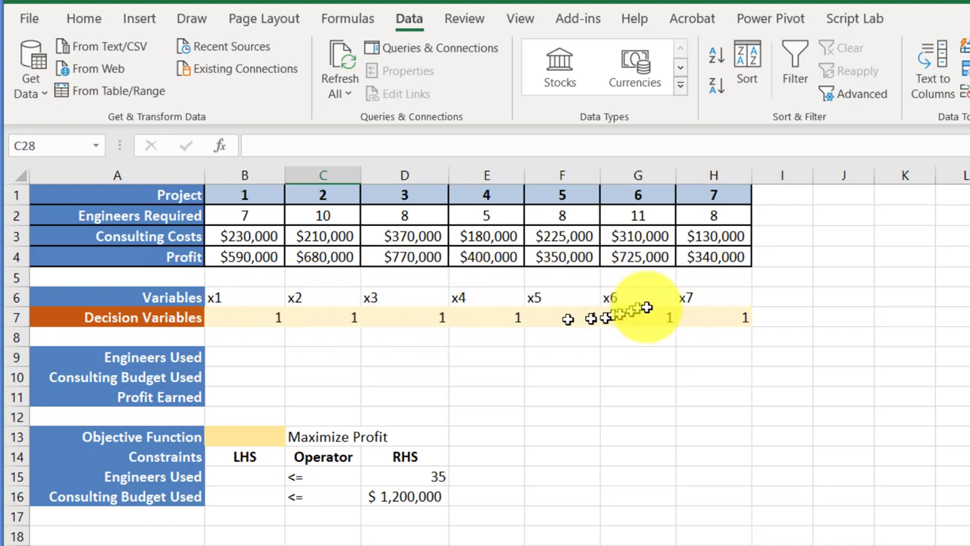
mouse_move(715, 301)
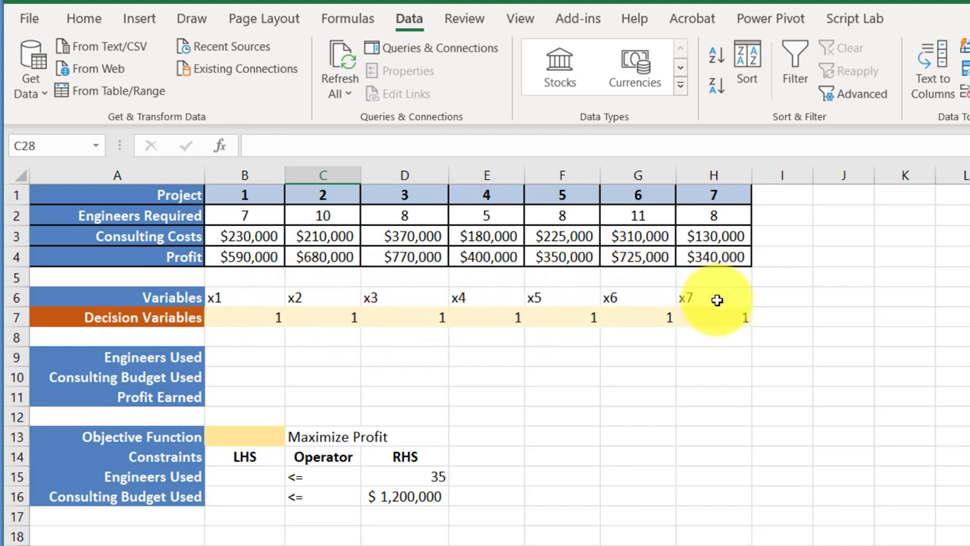
mouse_move(629, 317)
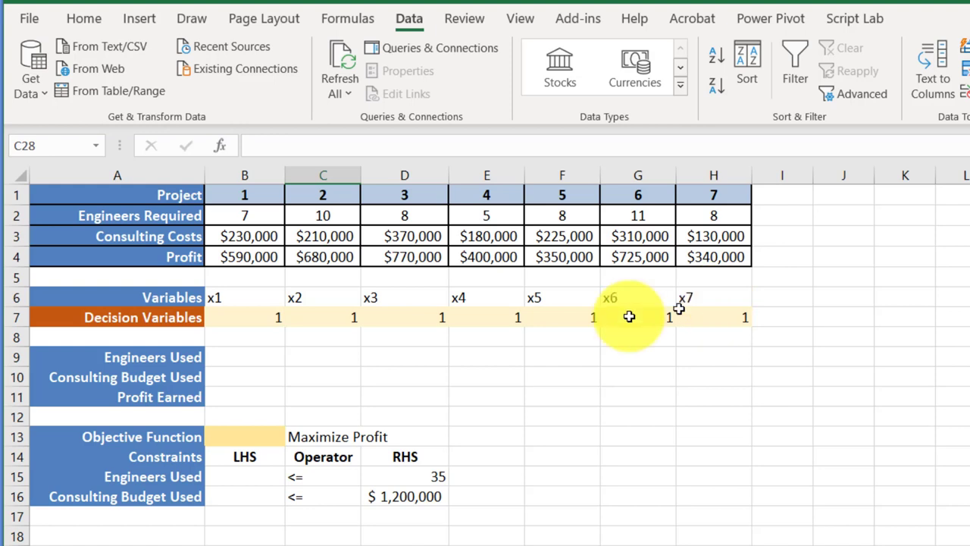
mouse_move(705, 335)
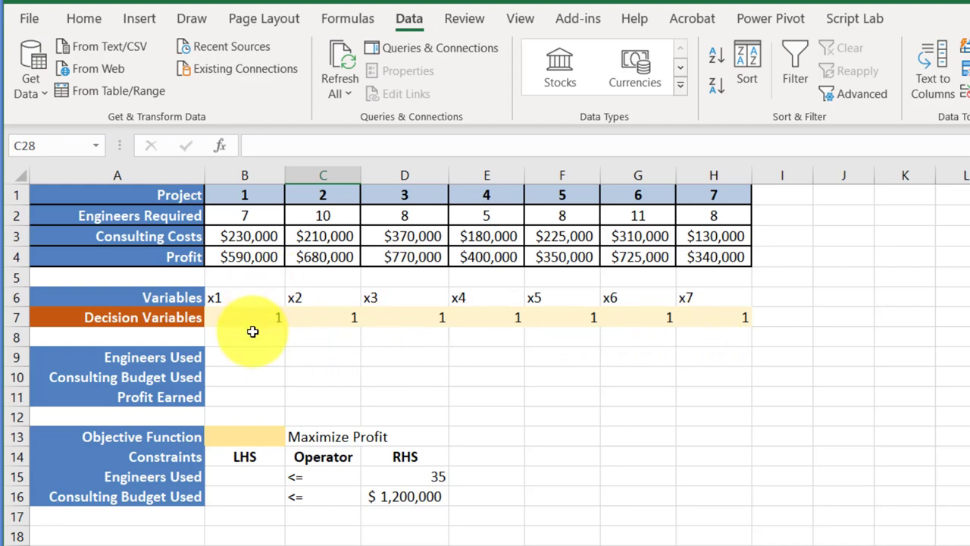
mouse_move(265, 311)
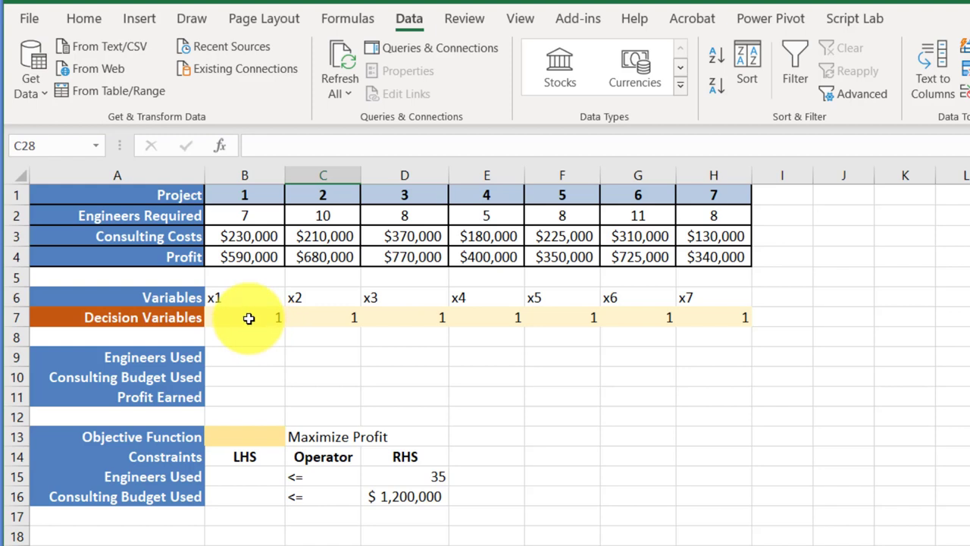
mouse_move(253, 285)
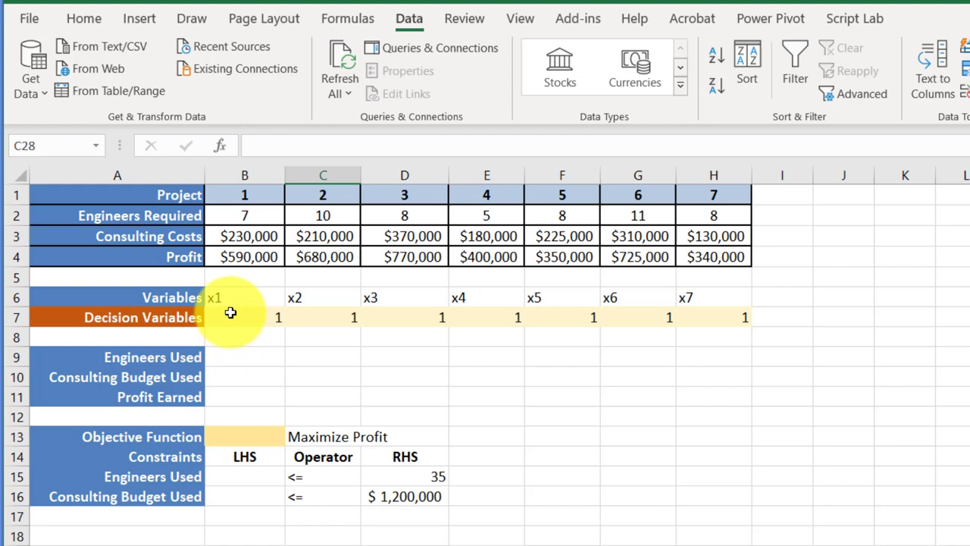
mouse_move(477, 325)
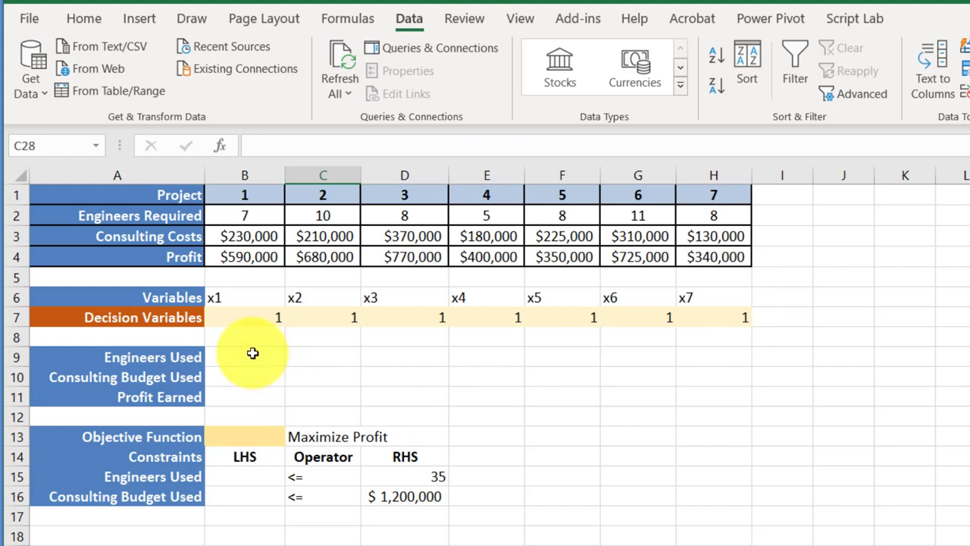
Step: Compute Engineers Used as decision variable times engineers required, filled across all seven projects
click(244, 357)
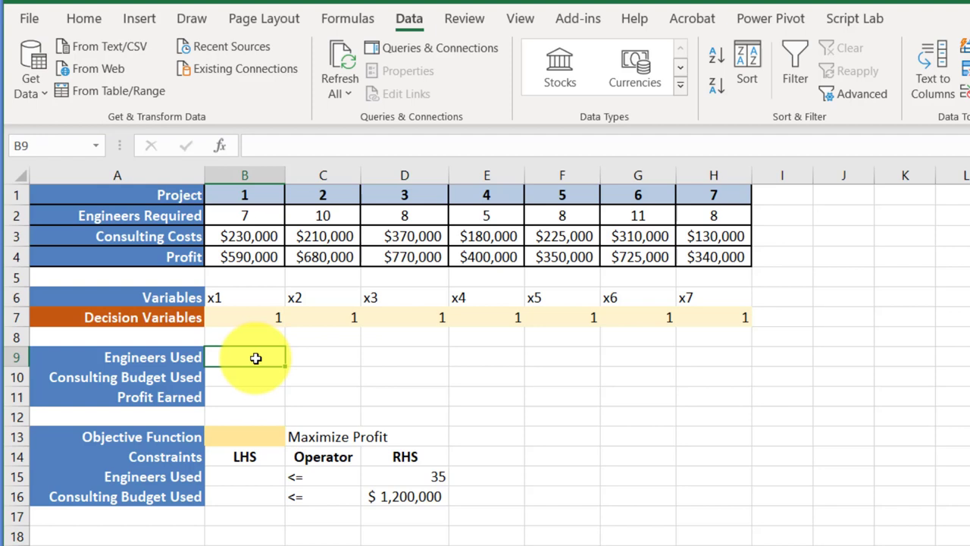
text(=B7)
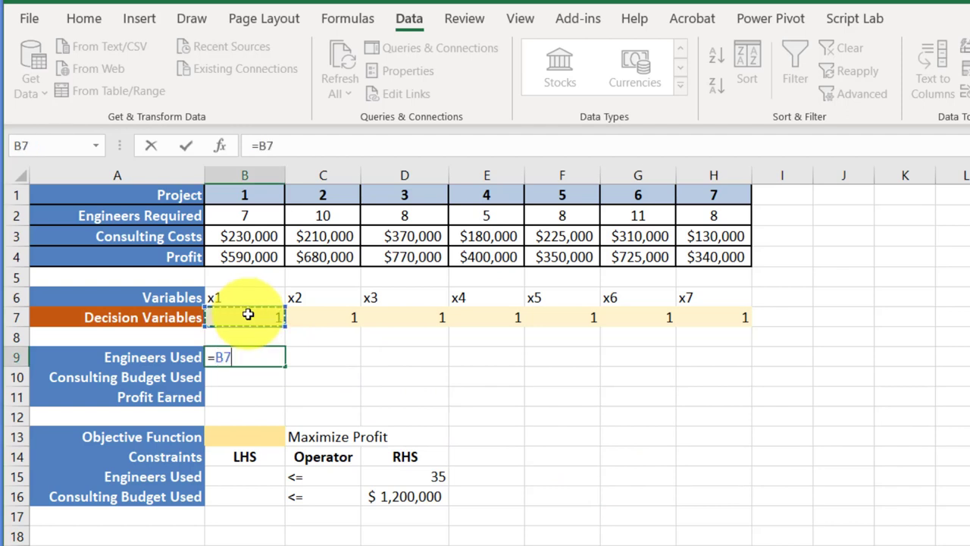
text(*)
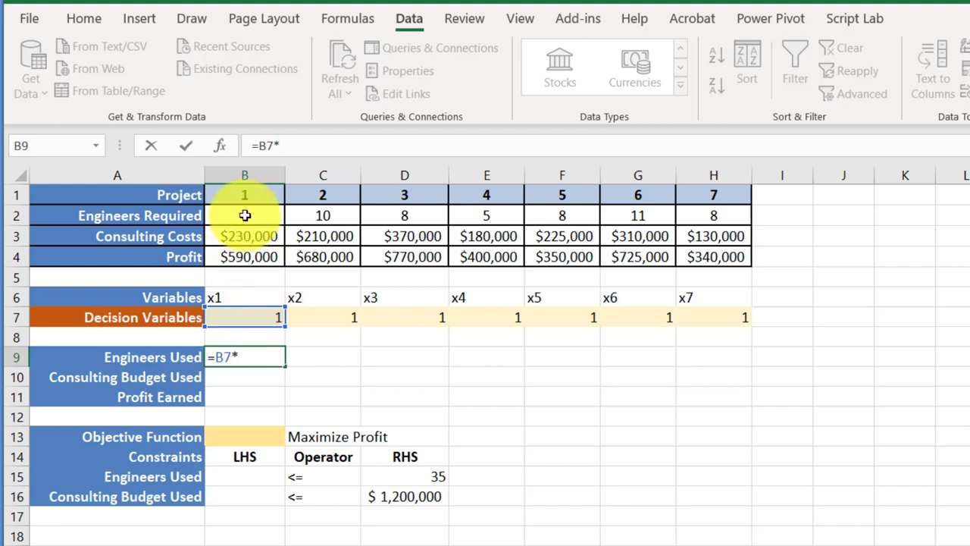
click(244, 215)
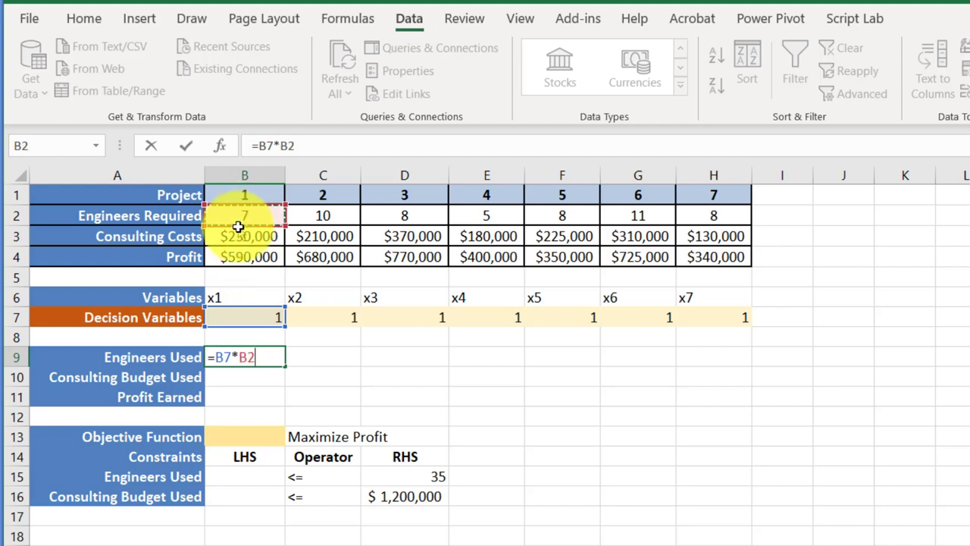
key(Return)
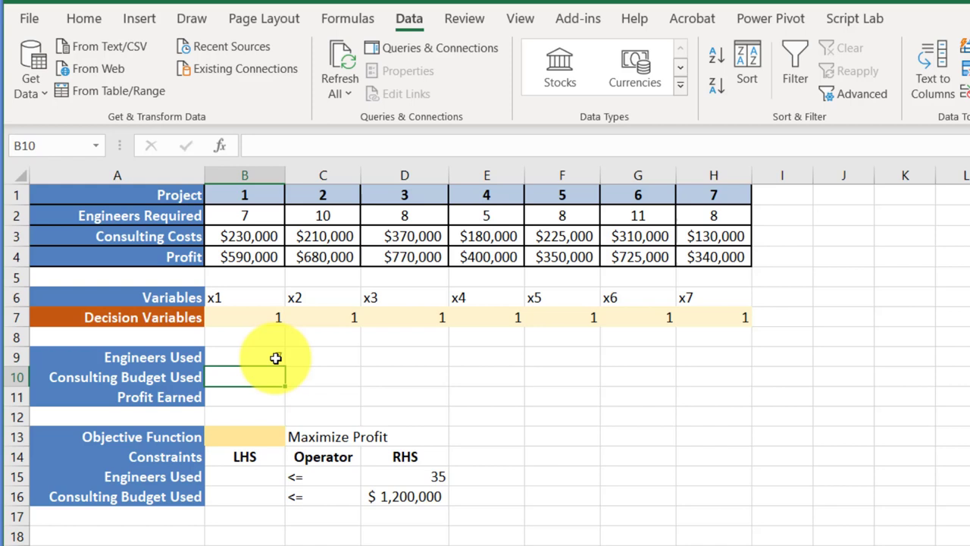
click(244, 357)
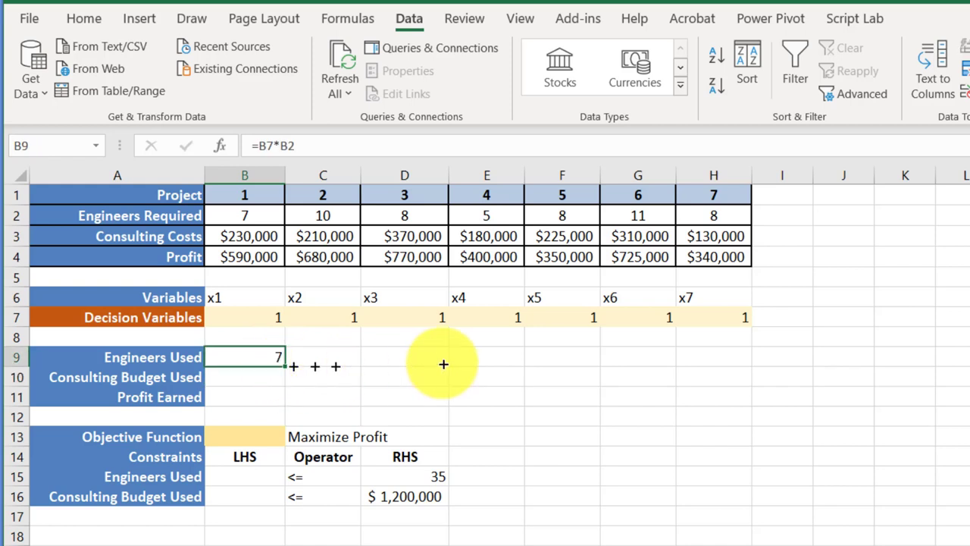
drag(278, 358, 727, 358)
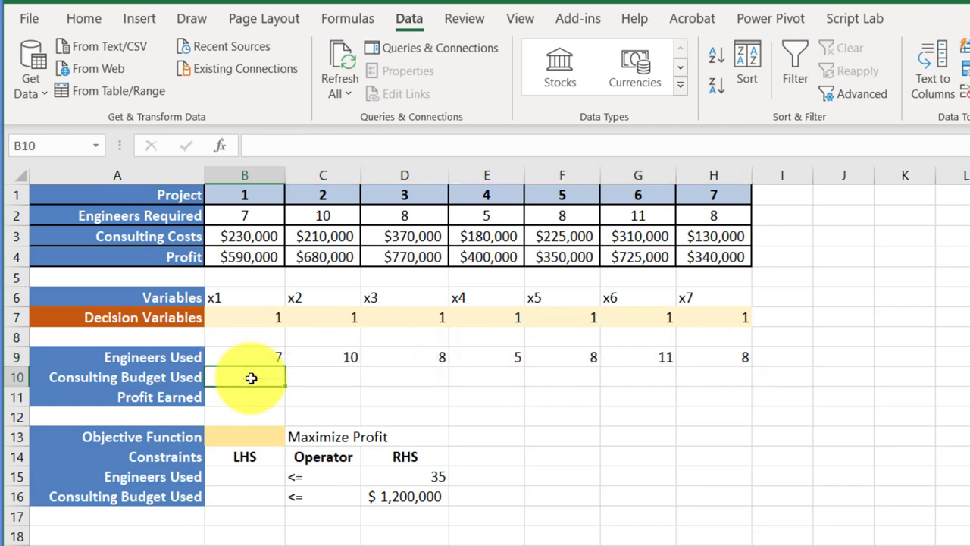
Step: Compute Consulting Budget Used as decision variable times consulting cost for all seven projects
text(=)
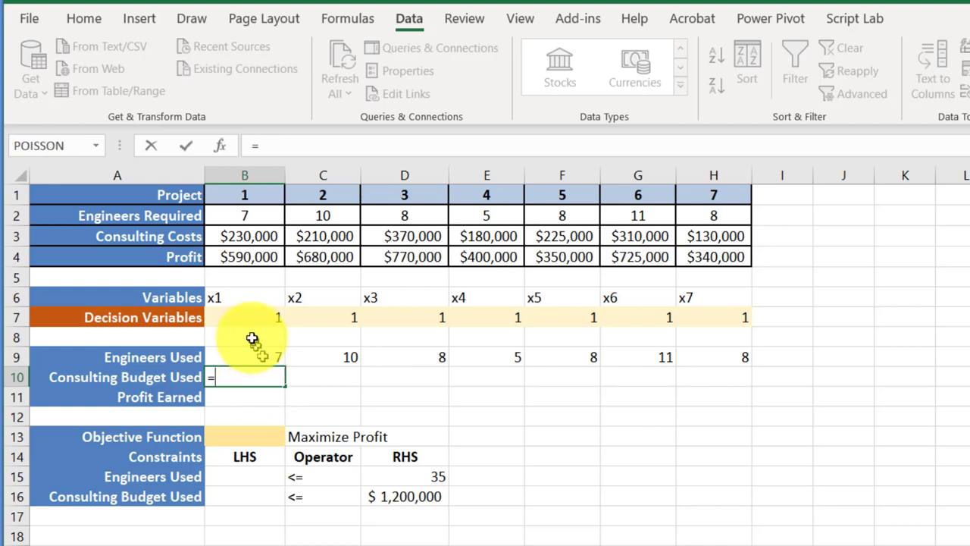
click(244, 319)
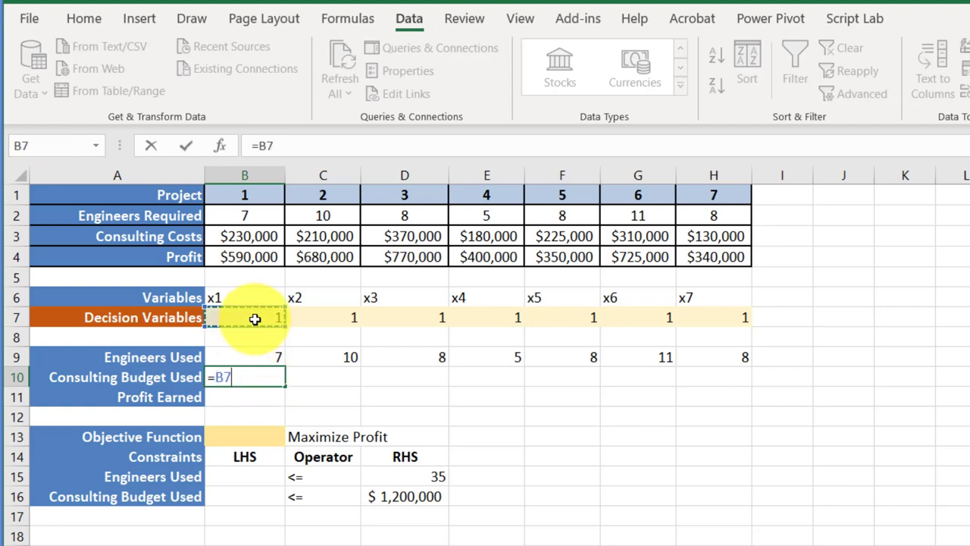
text(*)
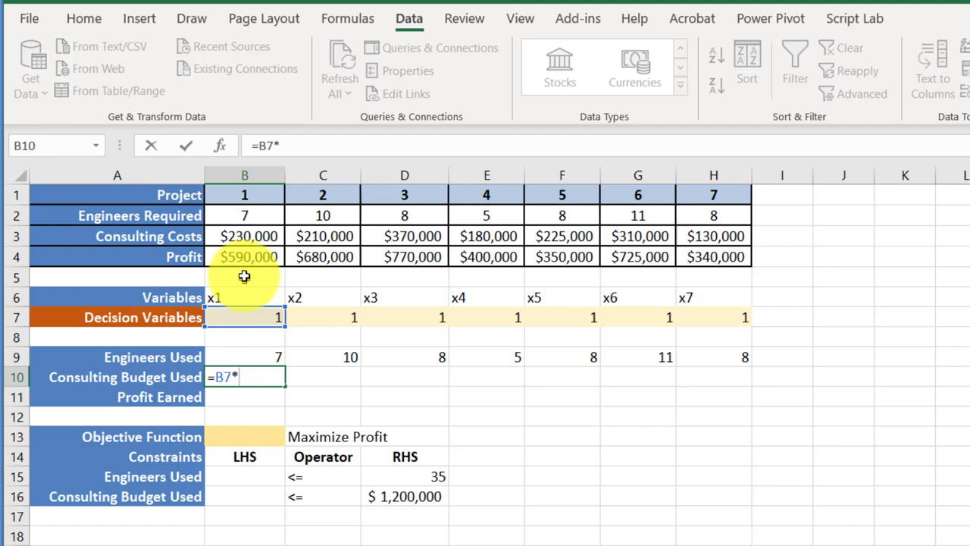
click(244, 237)
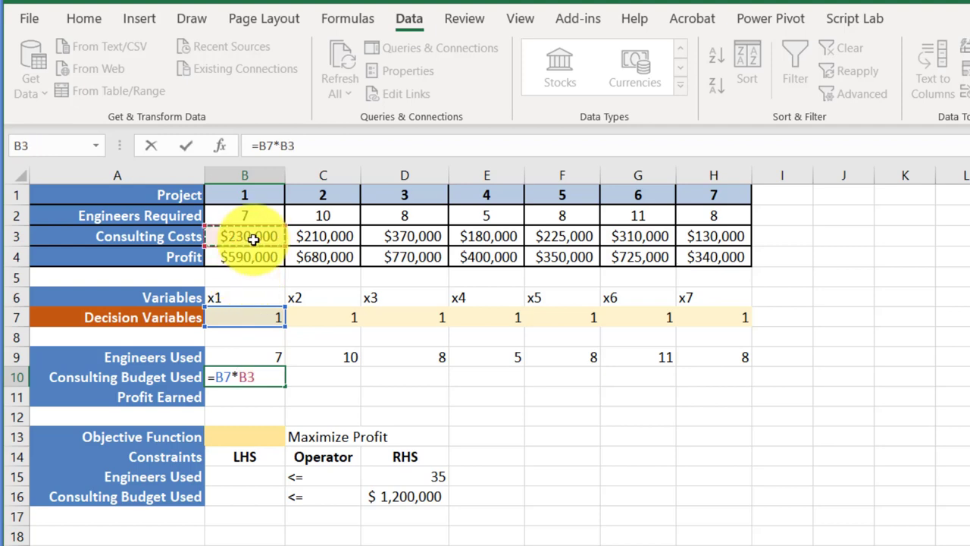
key(Return)
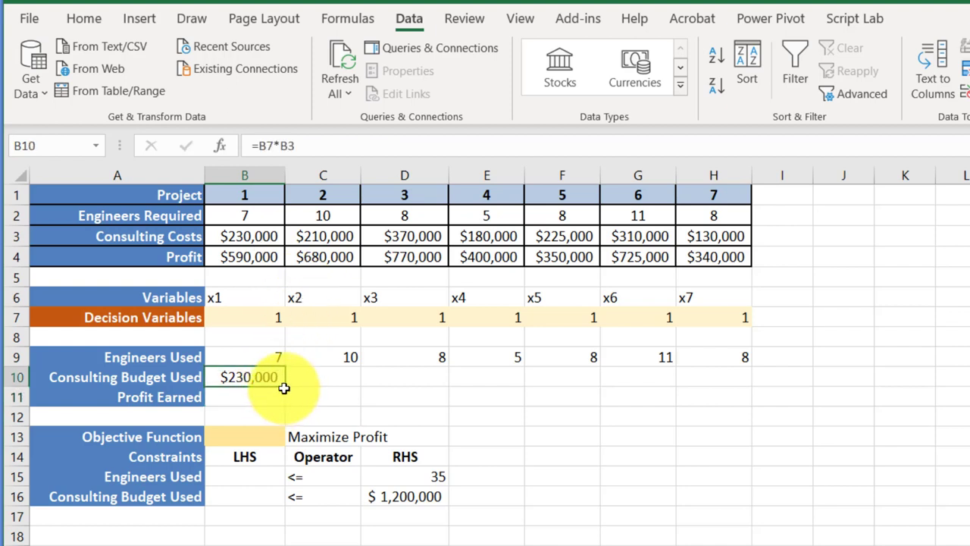
drag(285, 376, 731, 376)
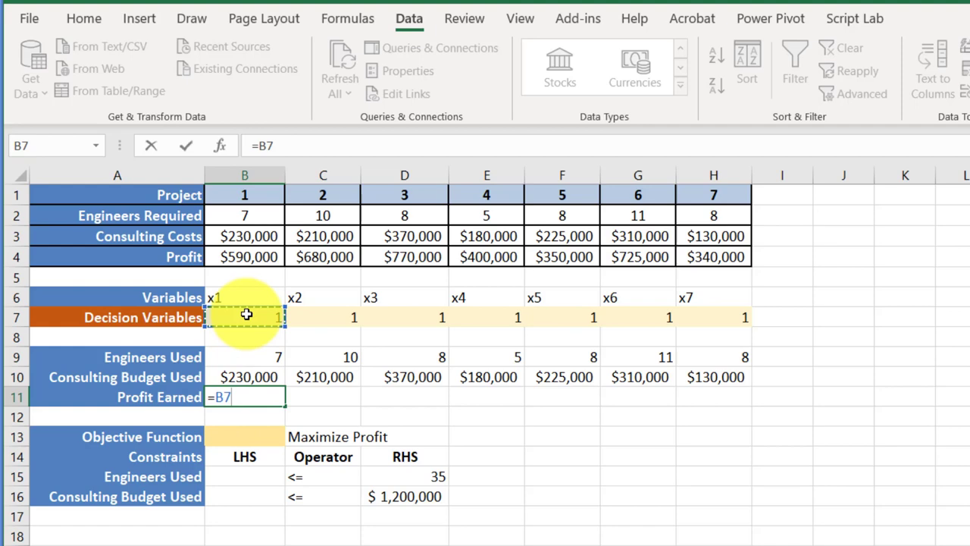
Step: Compute Profit Earned as decision variable times profit for all seven projects
text(*)
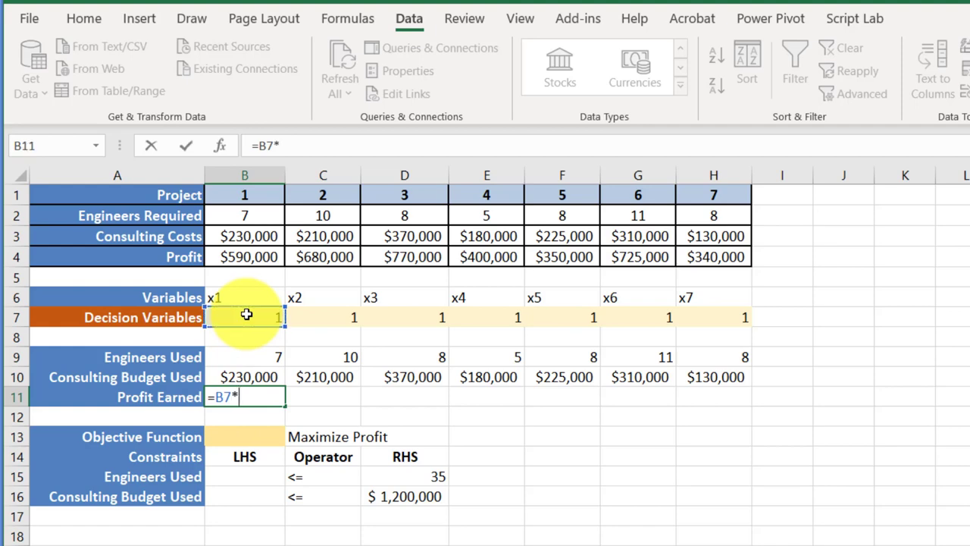
click(244, 257)
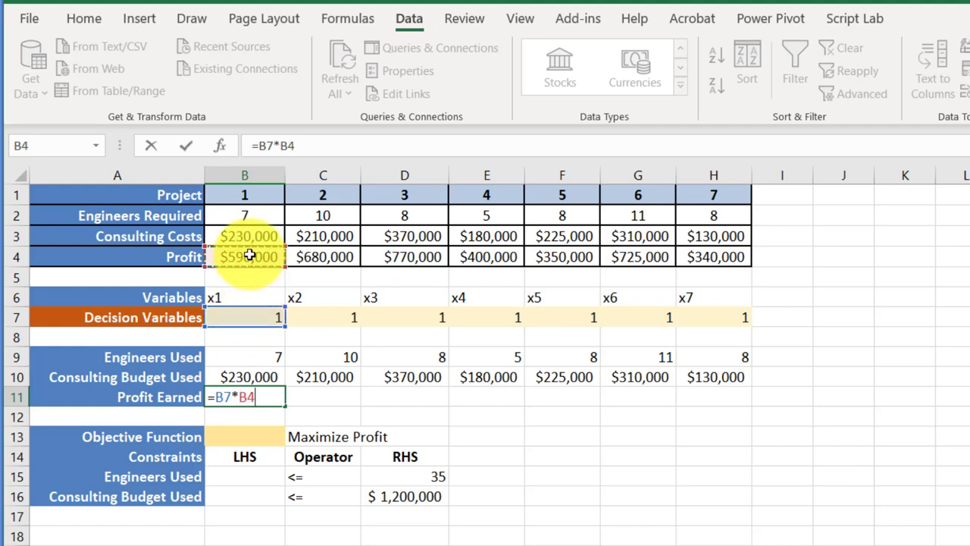
key(Return)
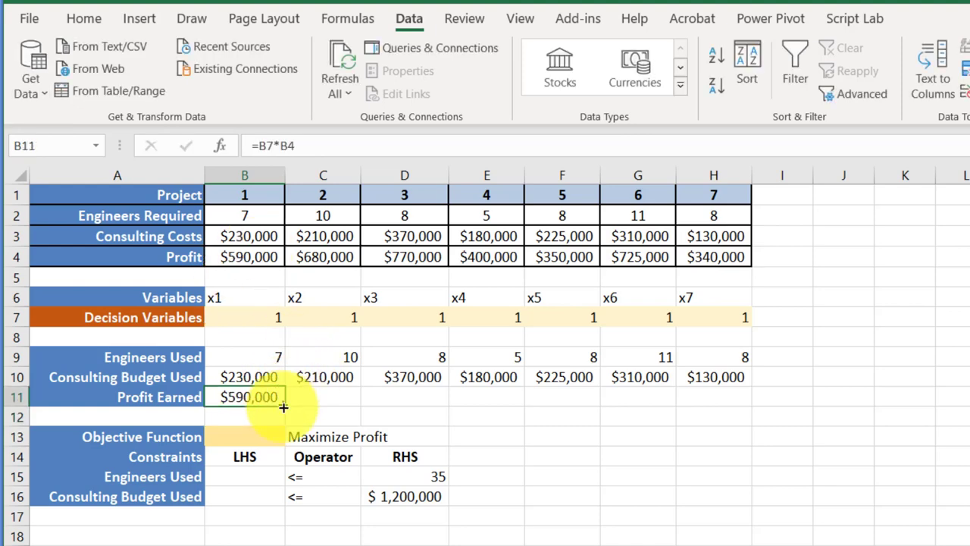
drag(283, 408, 755, 402)
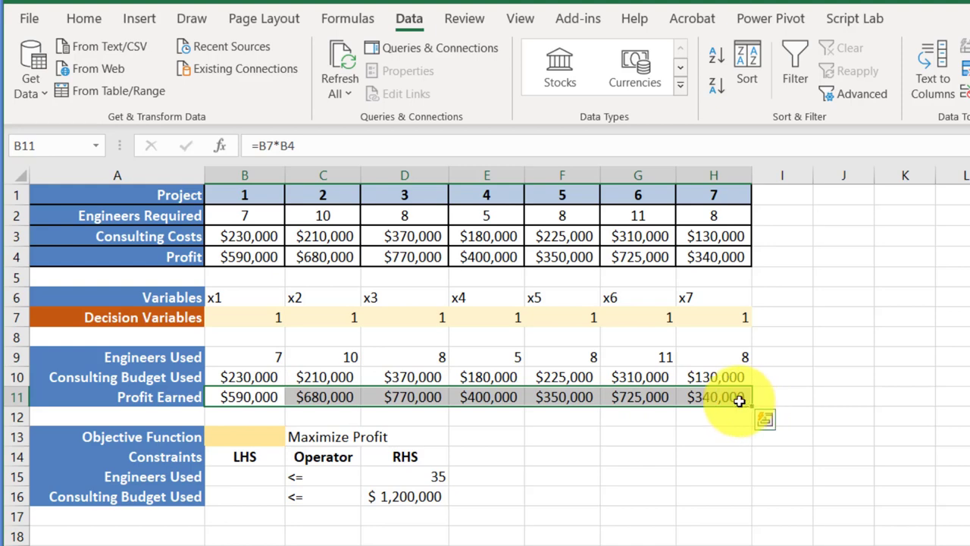
mouse_move(225, 456)
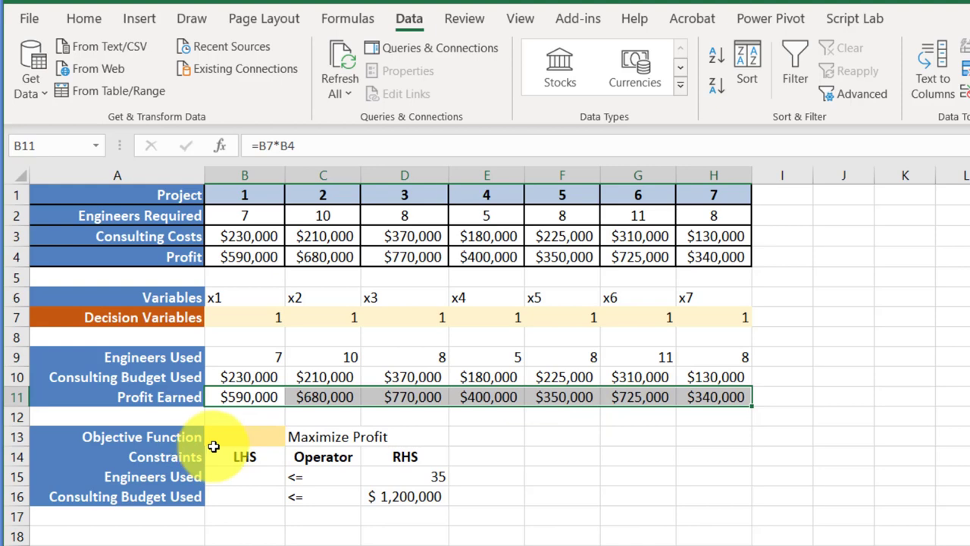
mouse_move(258, 437)
text(=)
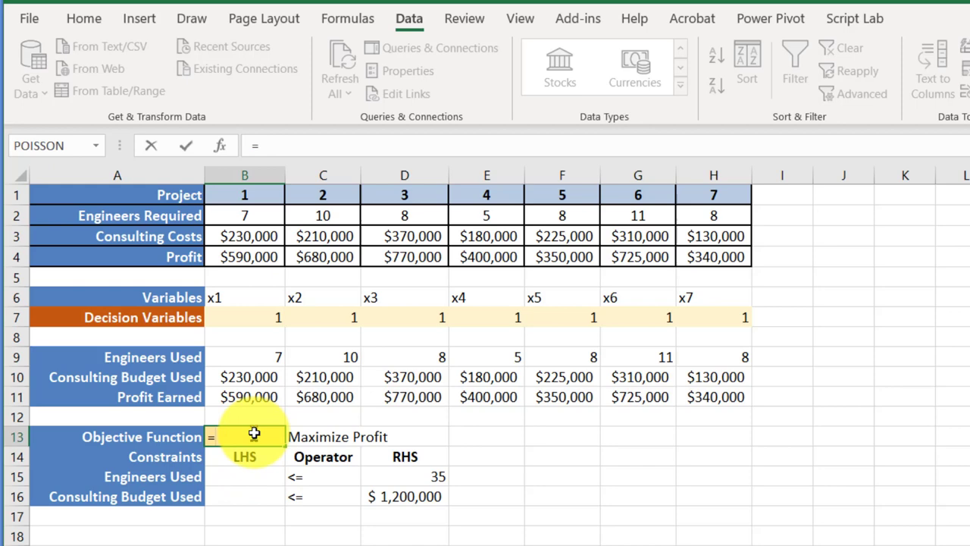
Step: Total the Profit Earned row as the objective, giving $3,855,000
text(sum)
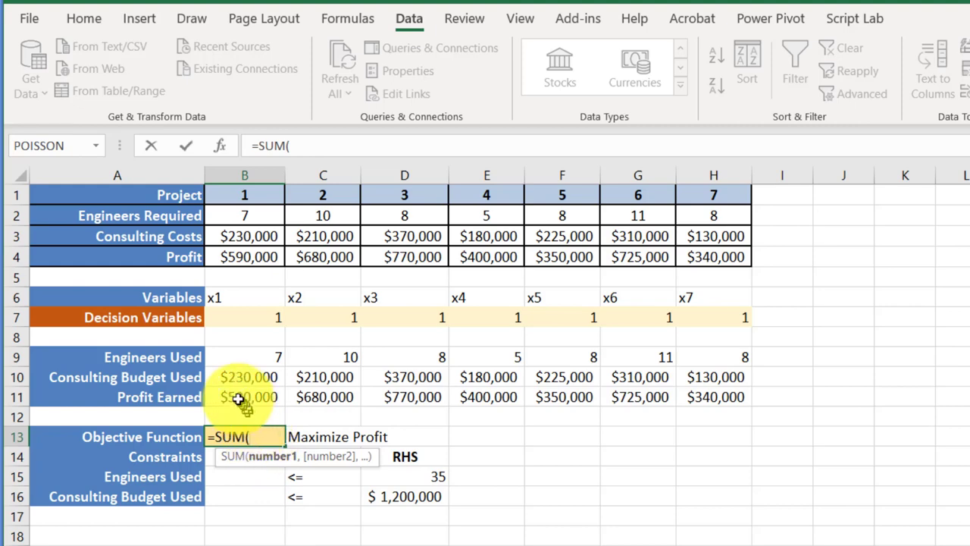
drag(244, 397, 638, 397)
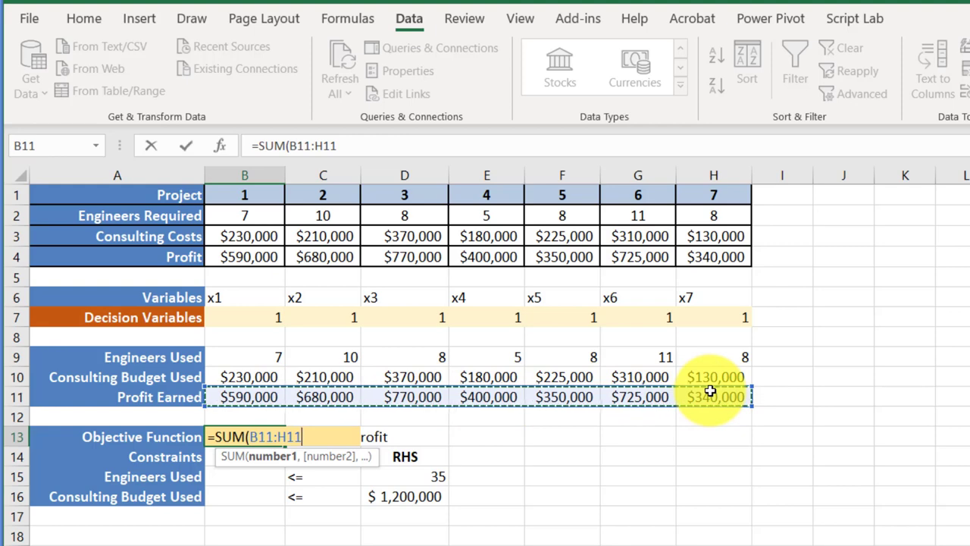
key(Return)
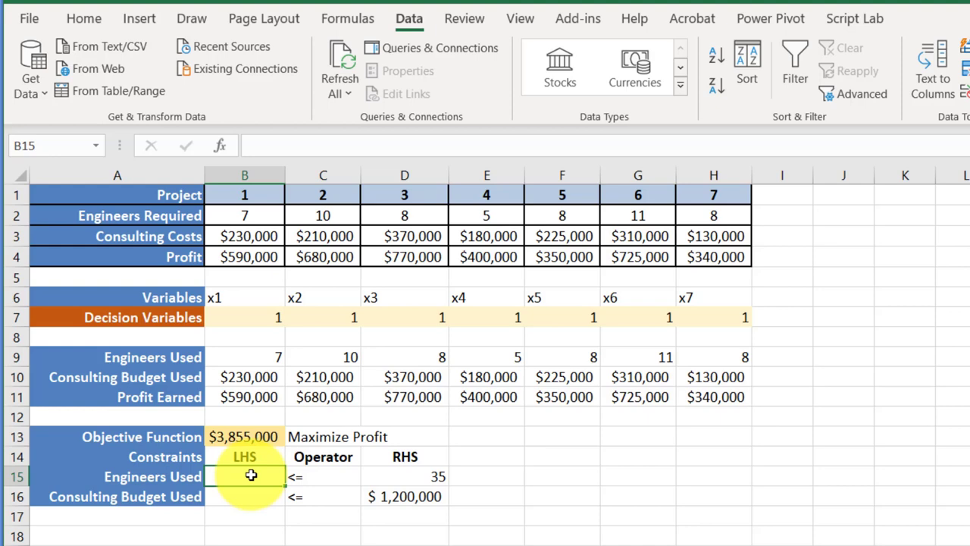
Step: Sum total engineers used (57) and total consulting budget used ($1,655,000) as constraint left-hand sides
text(=)
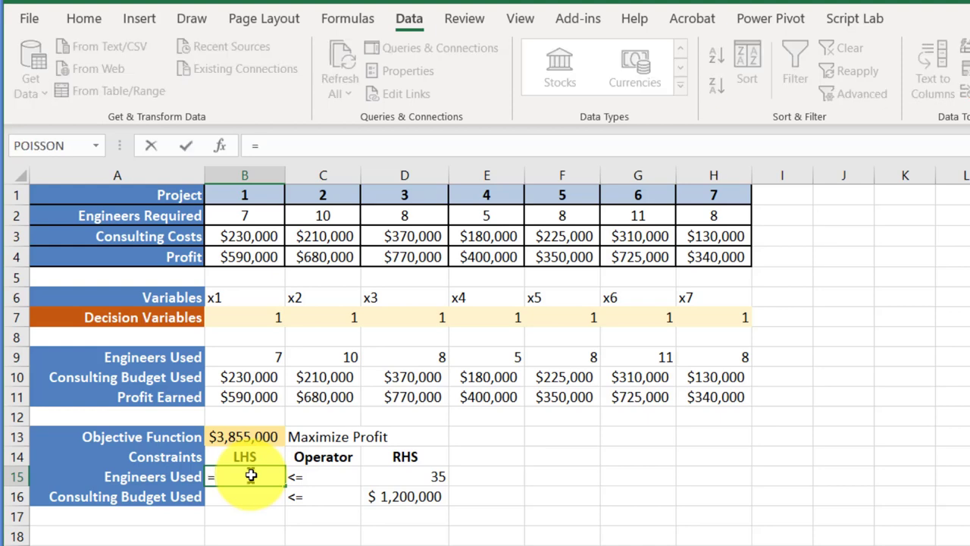
text(sum)
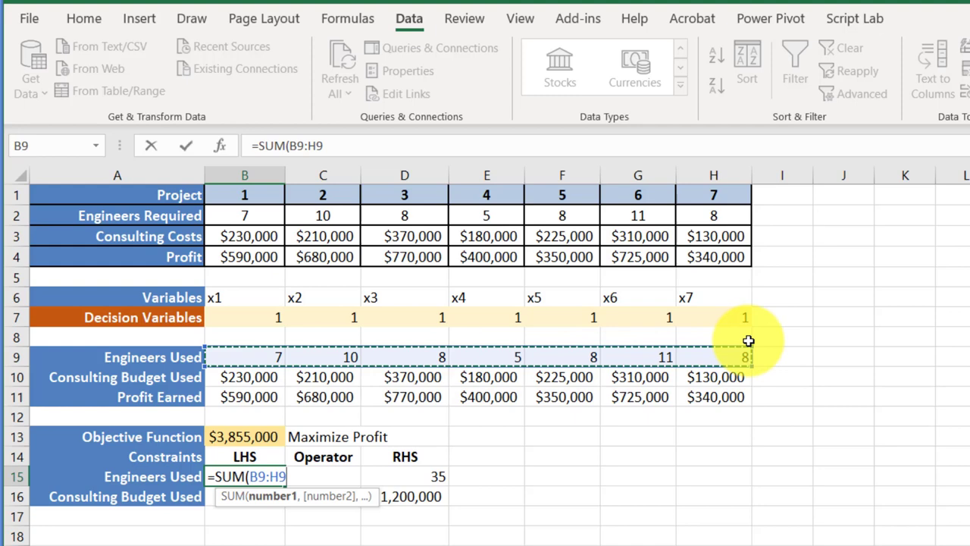
key(Return)
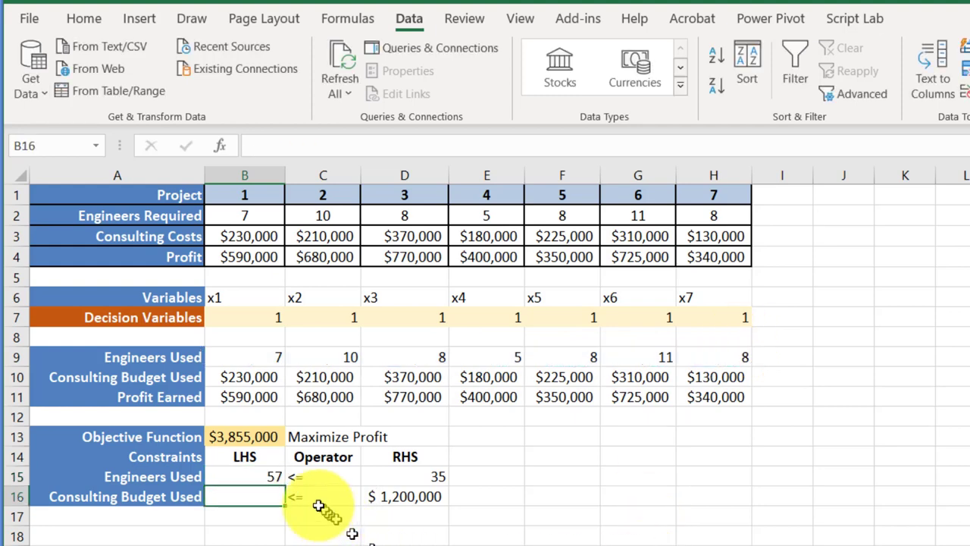
mouse_move(426, 476)
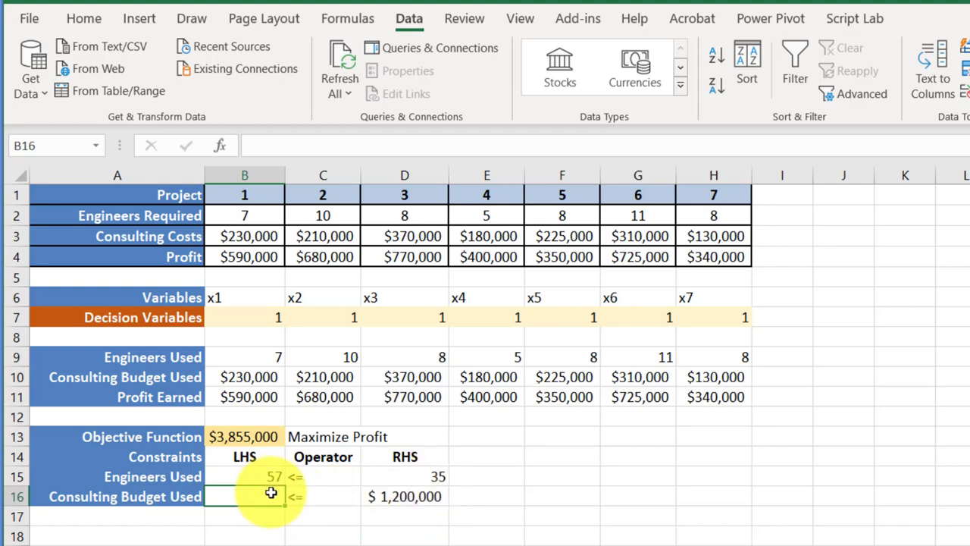
text(=)
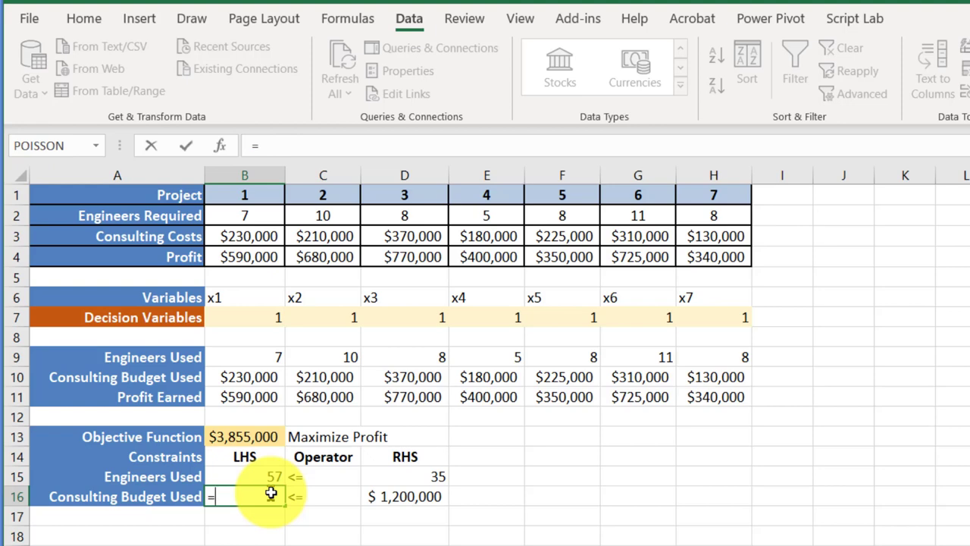
text(sum)
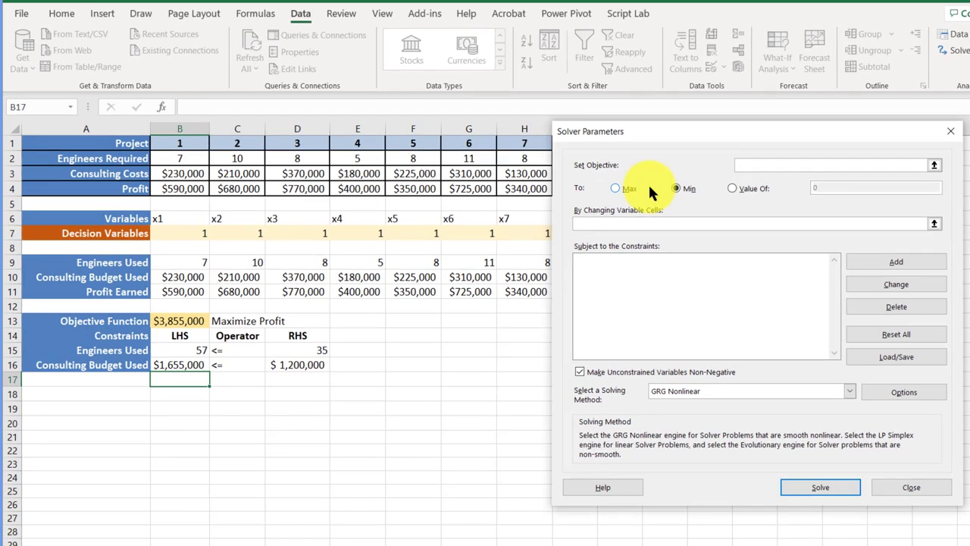
Step: Set Solver to maximize the total profit cell by changing the decision variables row B7:H7
click(677, 188)
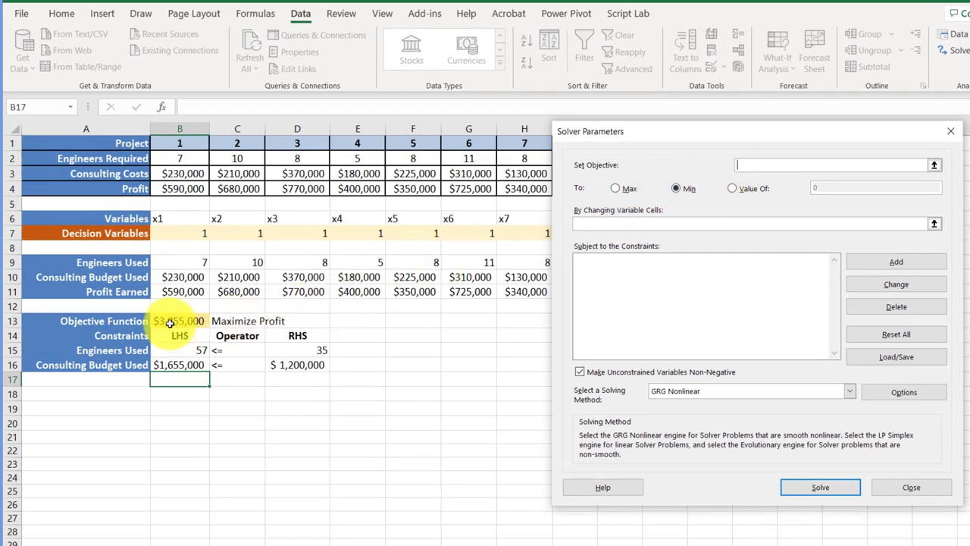
click(179, 321)
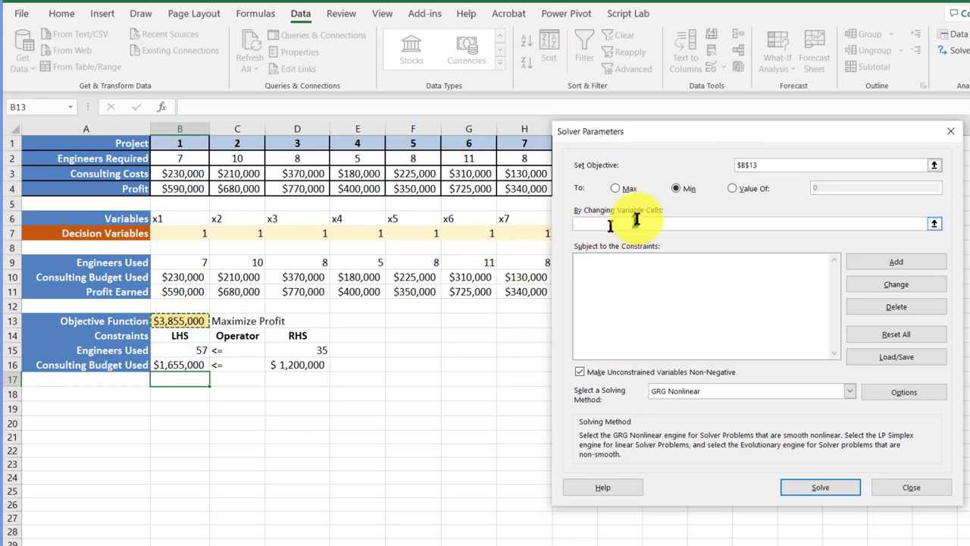
click(616, 188)
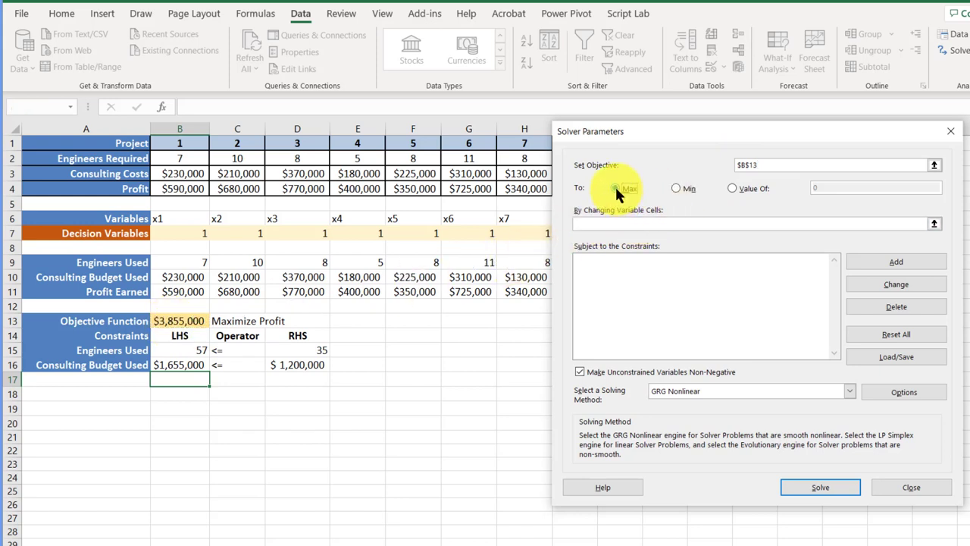
click(616, 188)
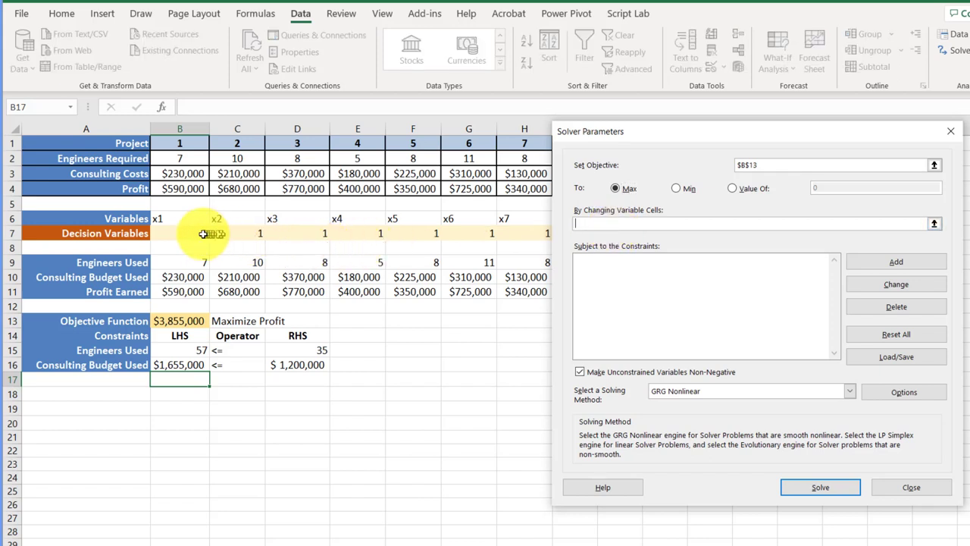
drag(179, 234, 525, 234)
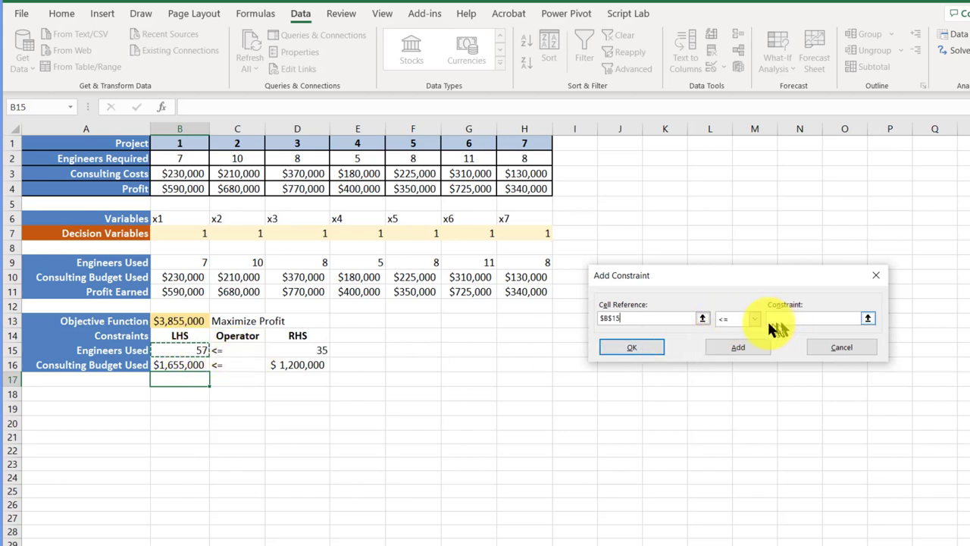
Step: Add the engineers ≤ 35 and consulting budget ≤ $1,200,000 constraints
click(755, 318)
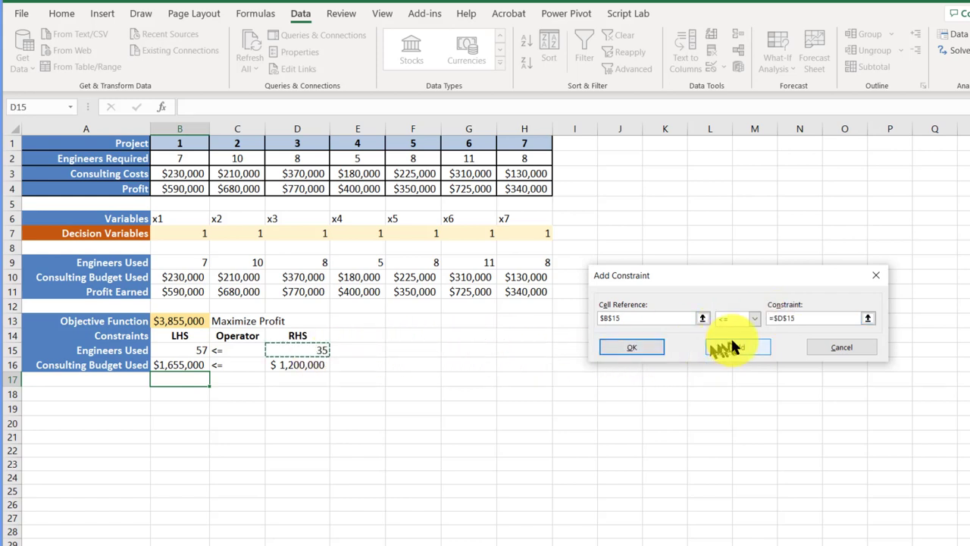
click(737, 347)
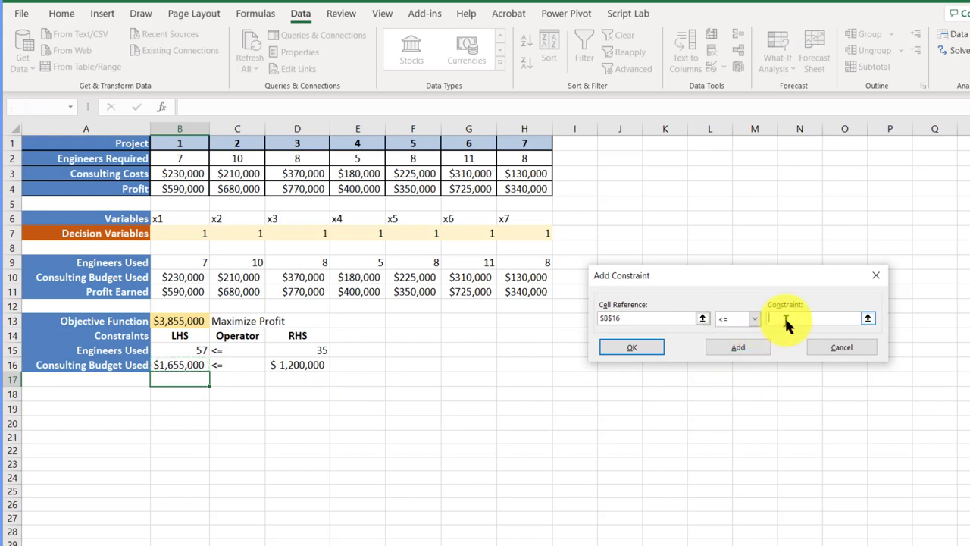
click(297, 364)
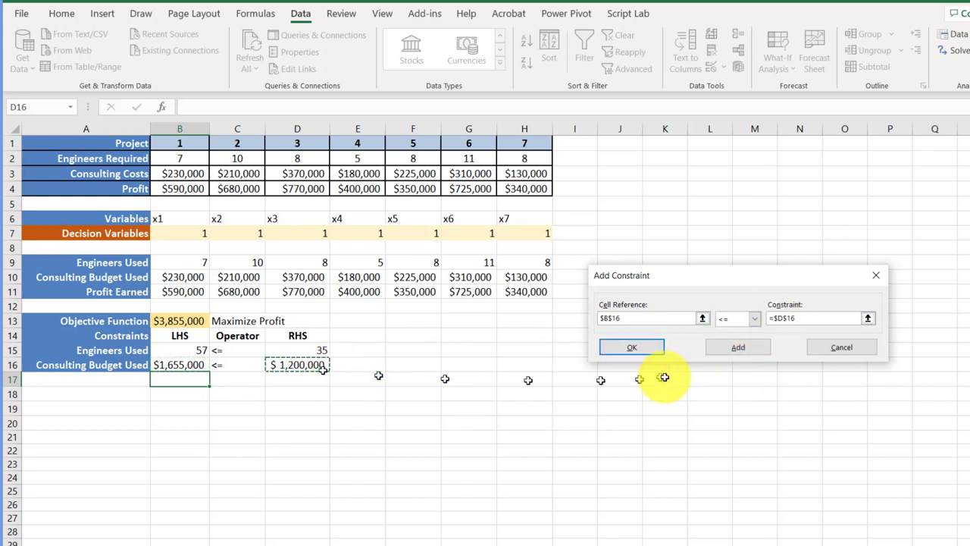
click(737, 346)
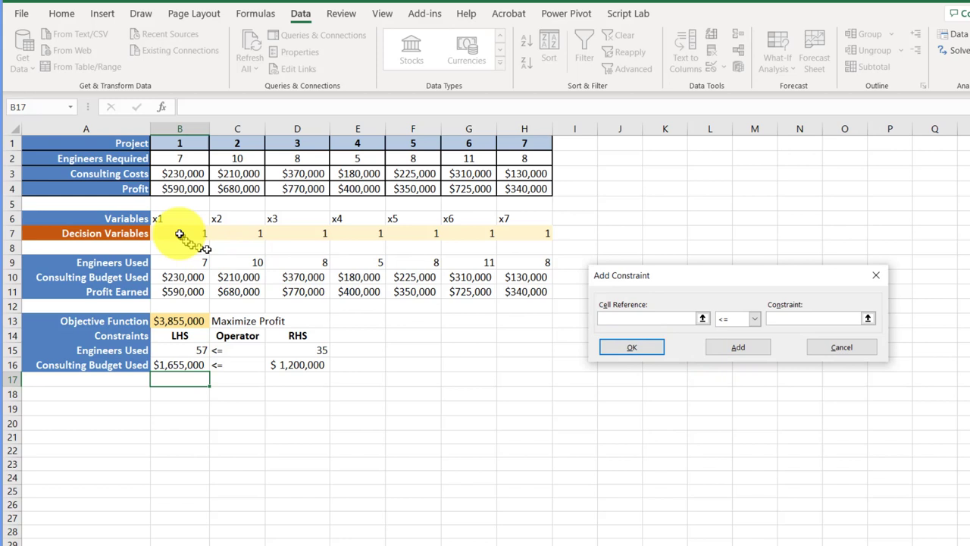
Step: Constrain the seven decision-variable cells B7:H7 to be binary
drag(179, 234, 548, 233)
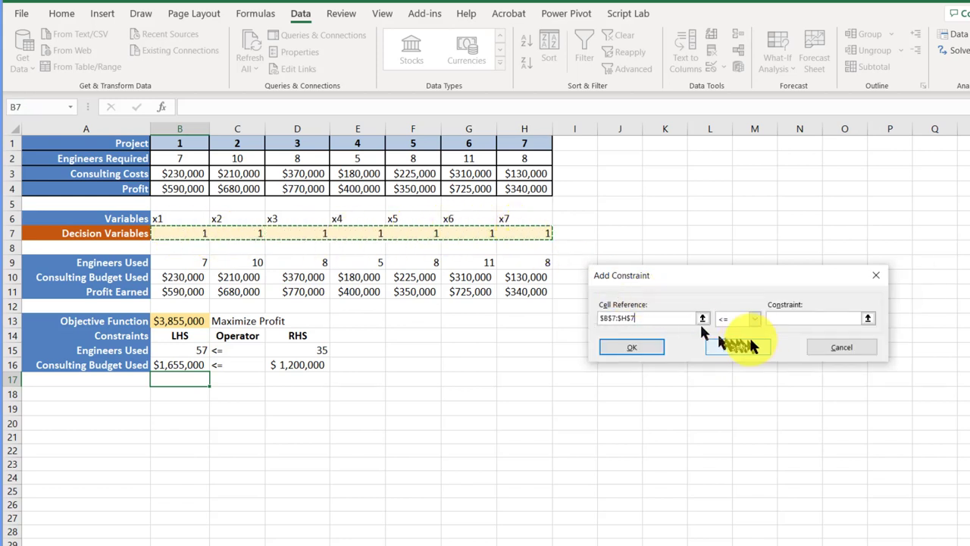
click(754, 319)
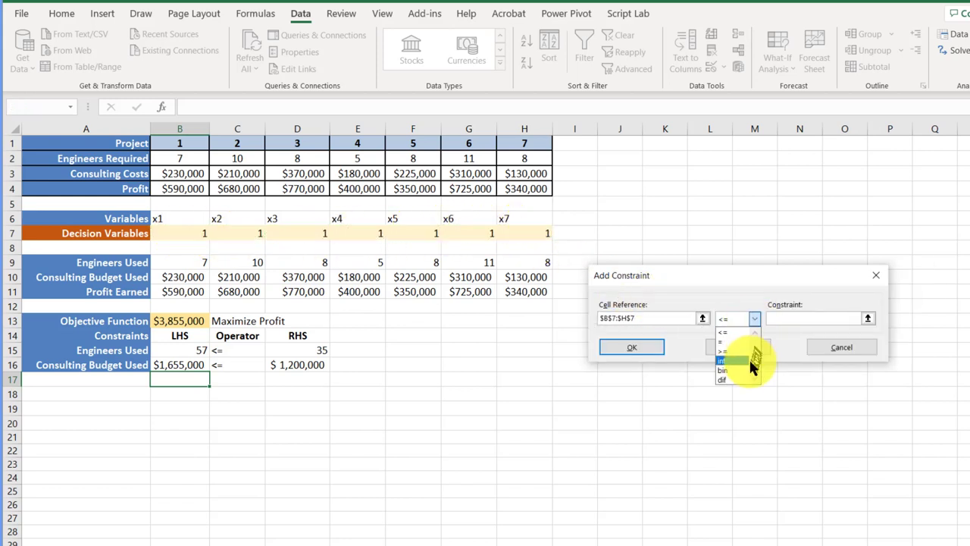
click(722, 370)
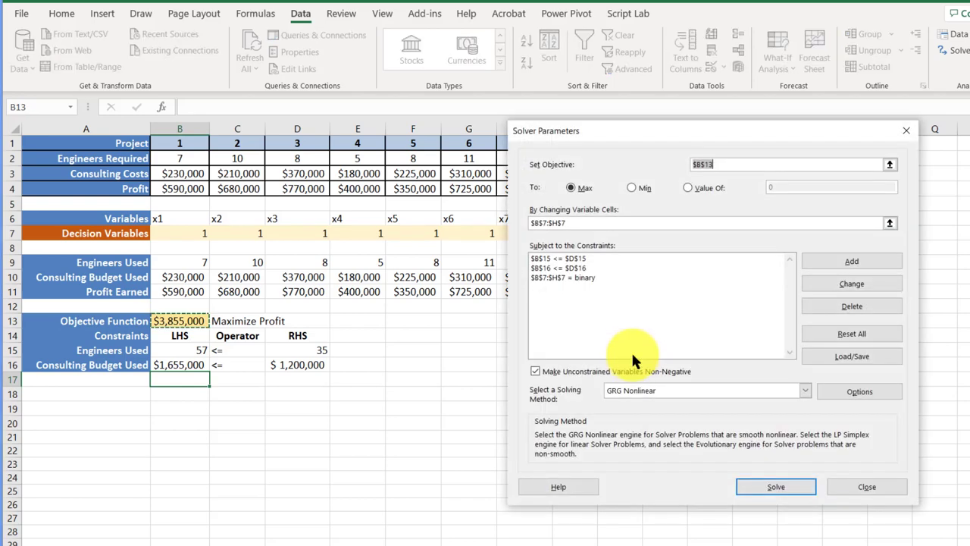
mouse_move(538, 372)
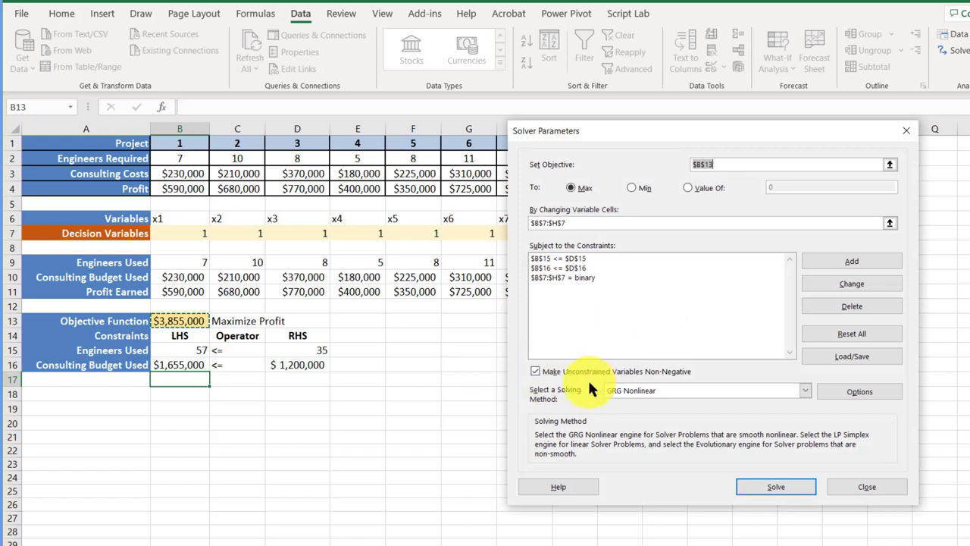
mouse_move(712, 402)
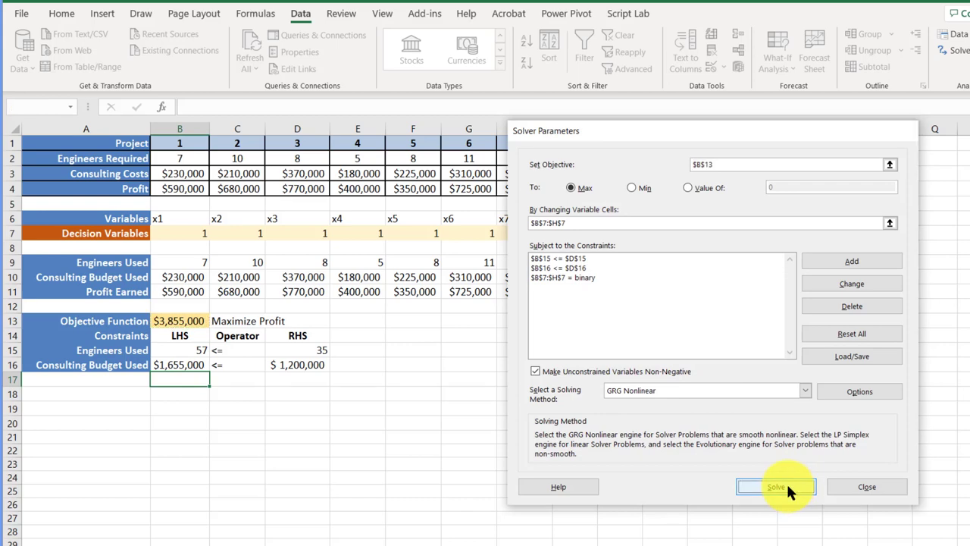
Step: Run Solver and keep the solution with an Answer report: projects 2, 3, 4, 6 funded, $2,575,000 profit
click(776, 485)
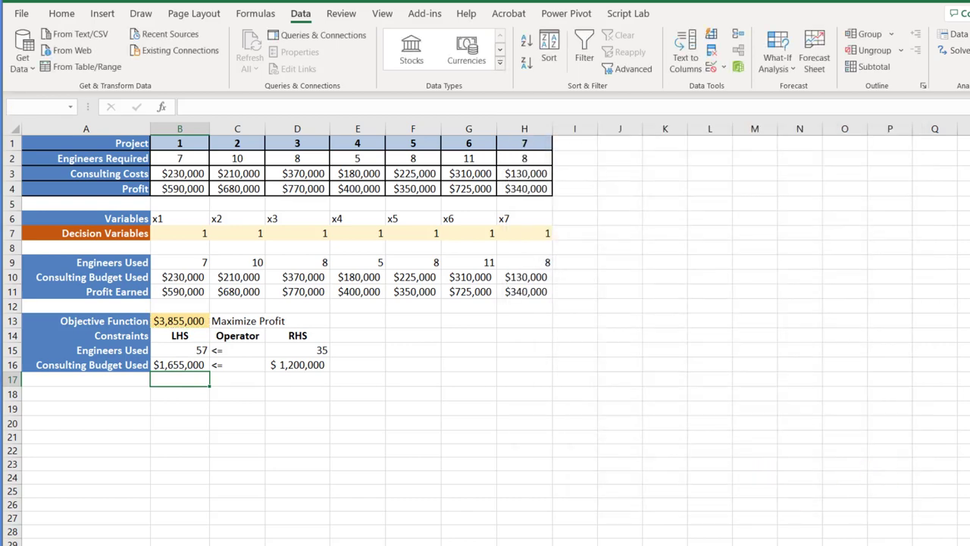
click(957, 50)
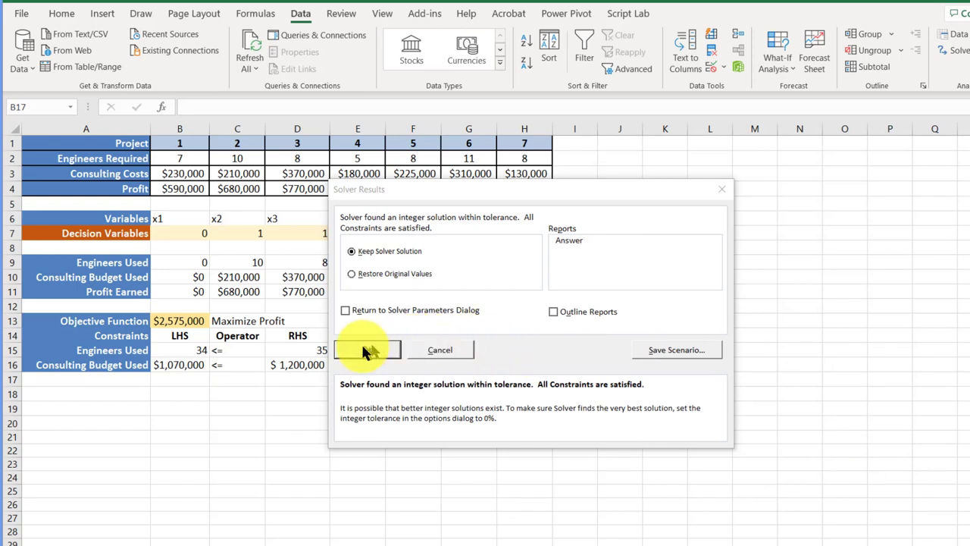
mouse_move(569, 243)
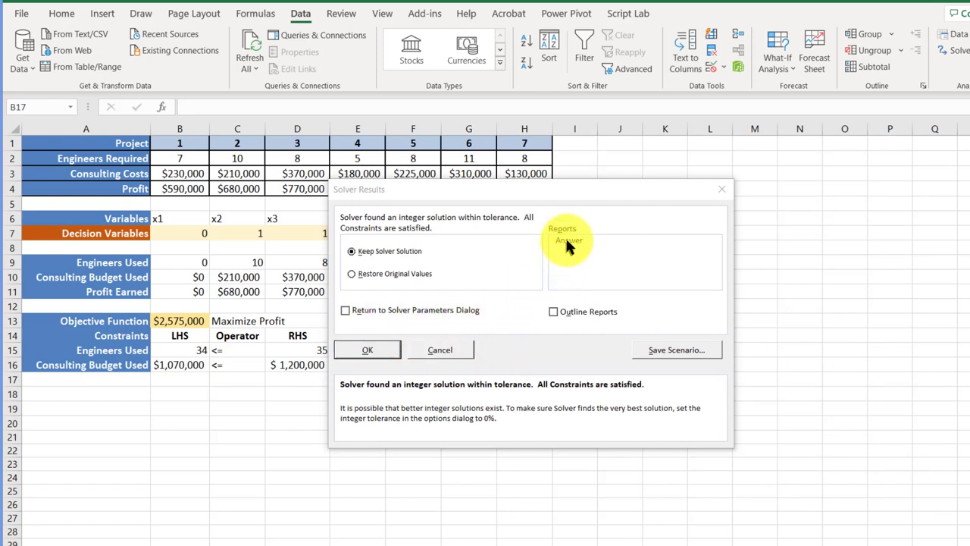
click(569, 239)
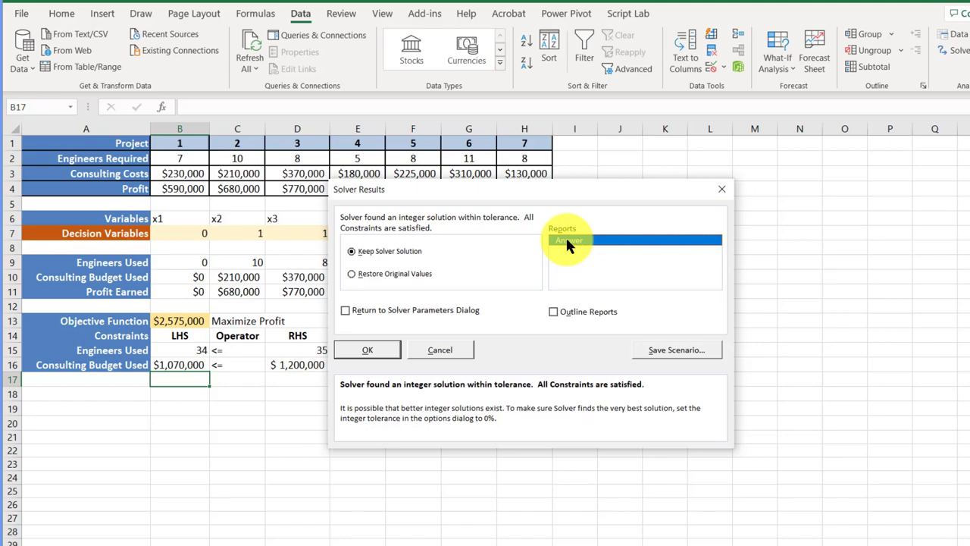
click(367, 349)
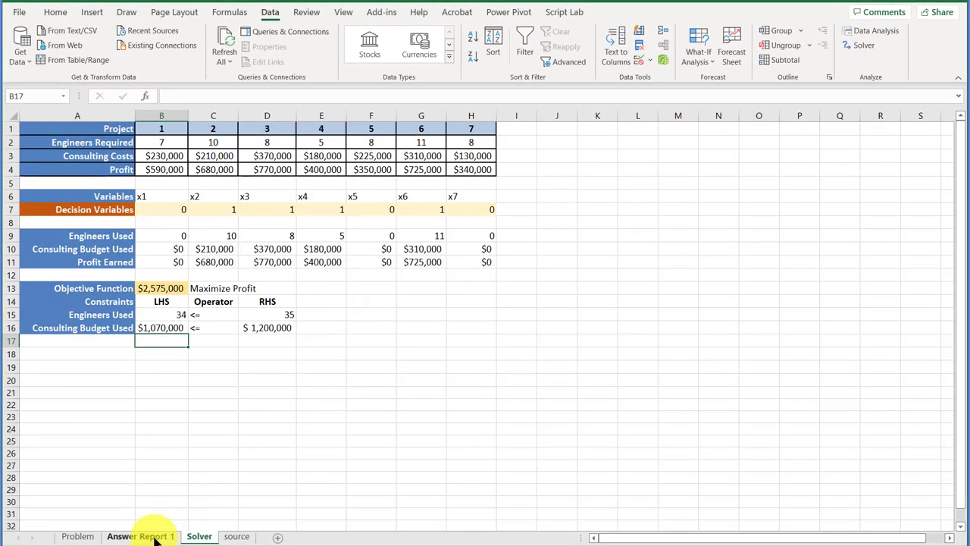
Step: View the Answer Report 1 sheet down to the constraints' binding status and slack
click(139, 537)
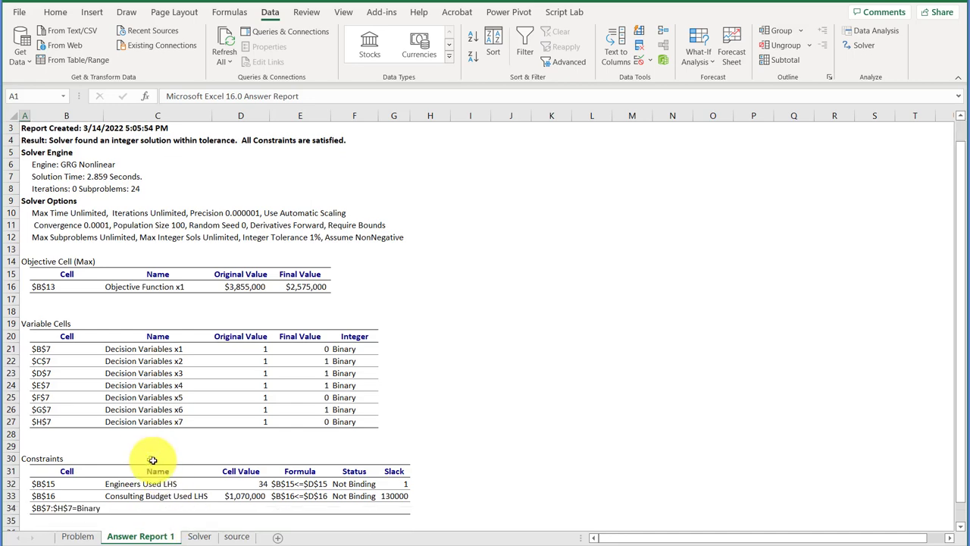
scroll(down, 3)
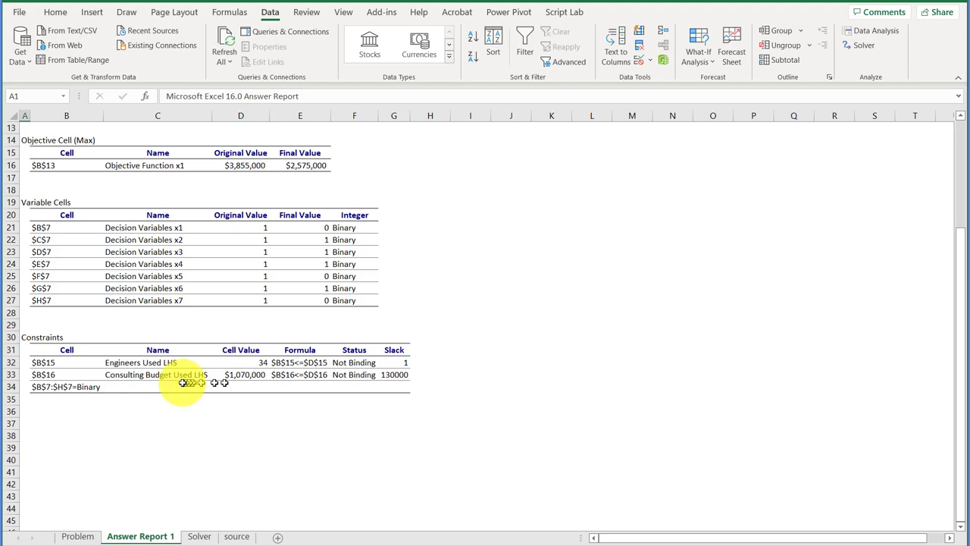
mouse_move(366, 382)
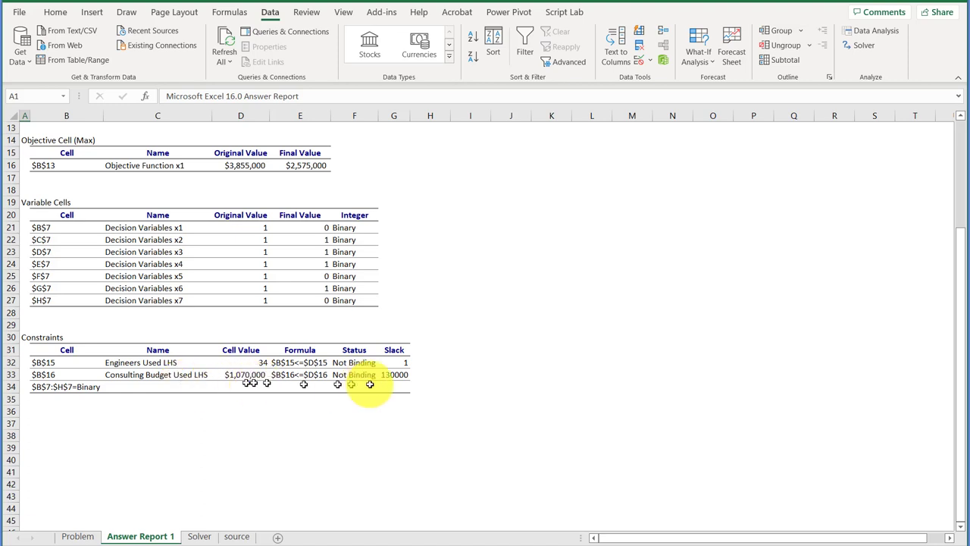
mouse_move(361, 386)
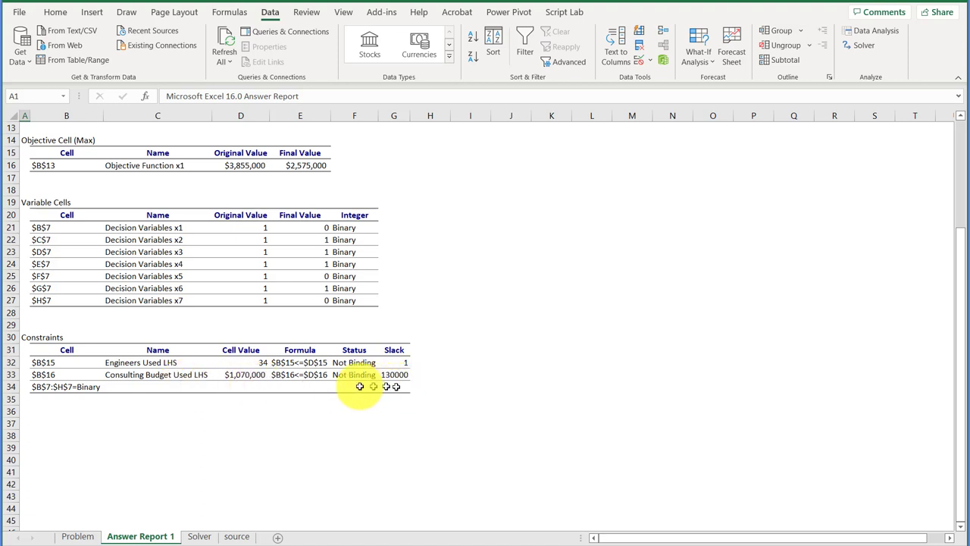
mouse_move(199, 536)
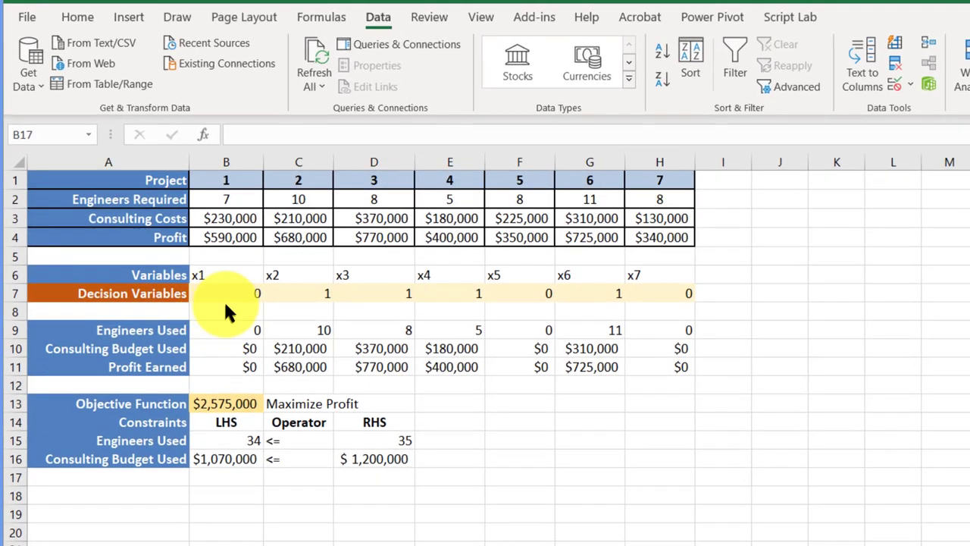
mouse_move(318, 314)
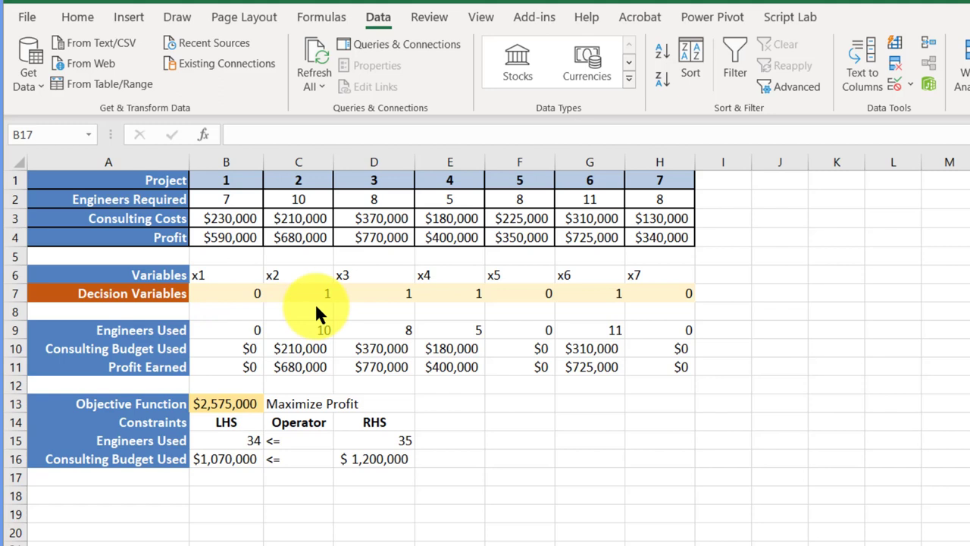
mouse_move(373, 321)
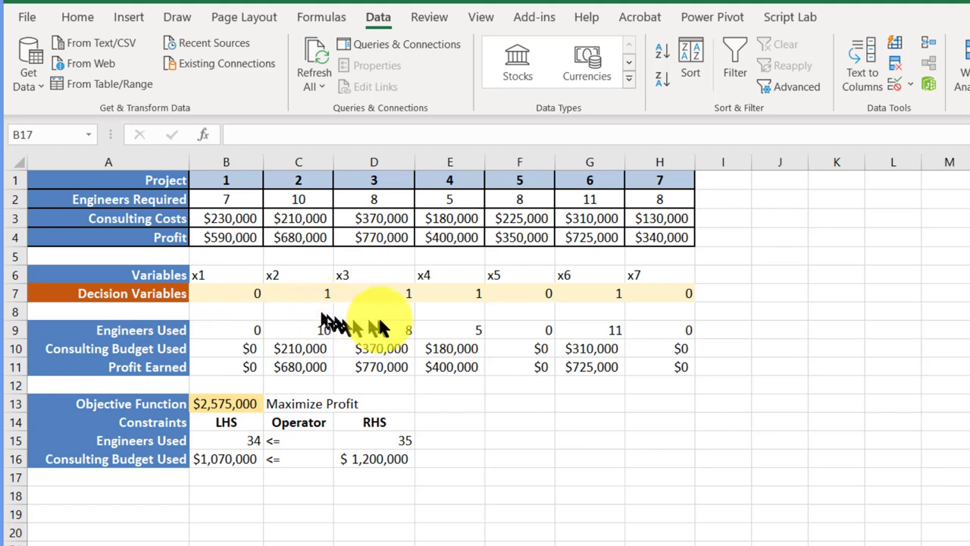
mouse_move(518, 314)
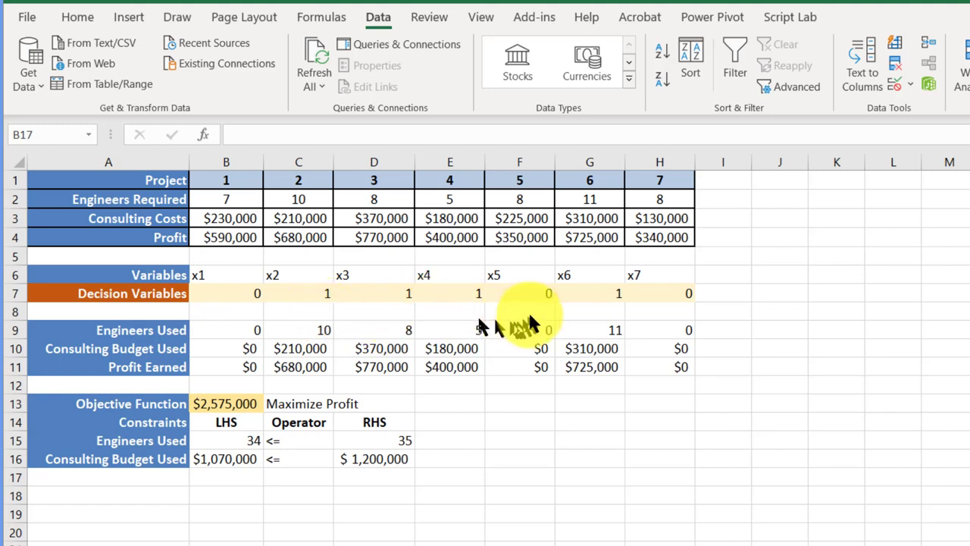
mouse_move(531, 311)
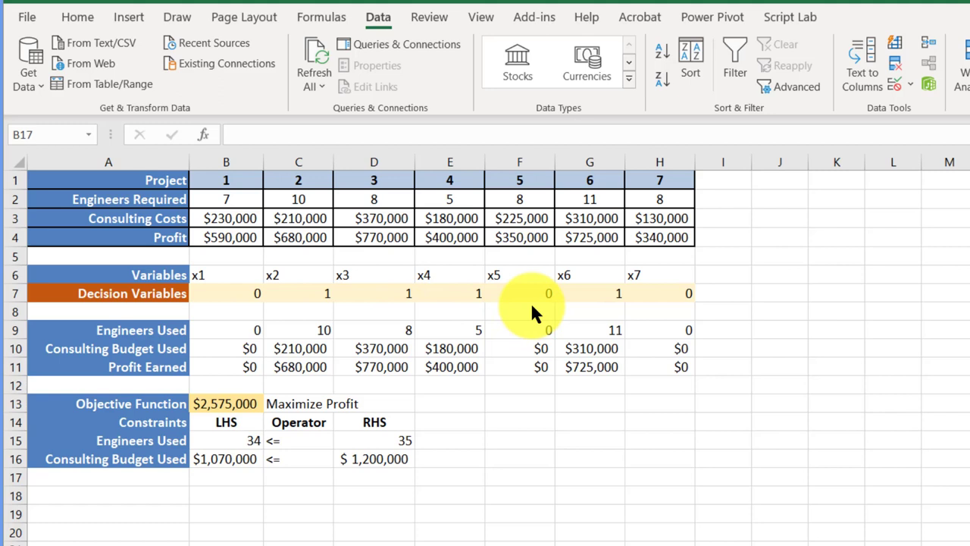
mouse_move(599, 309)
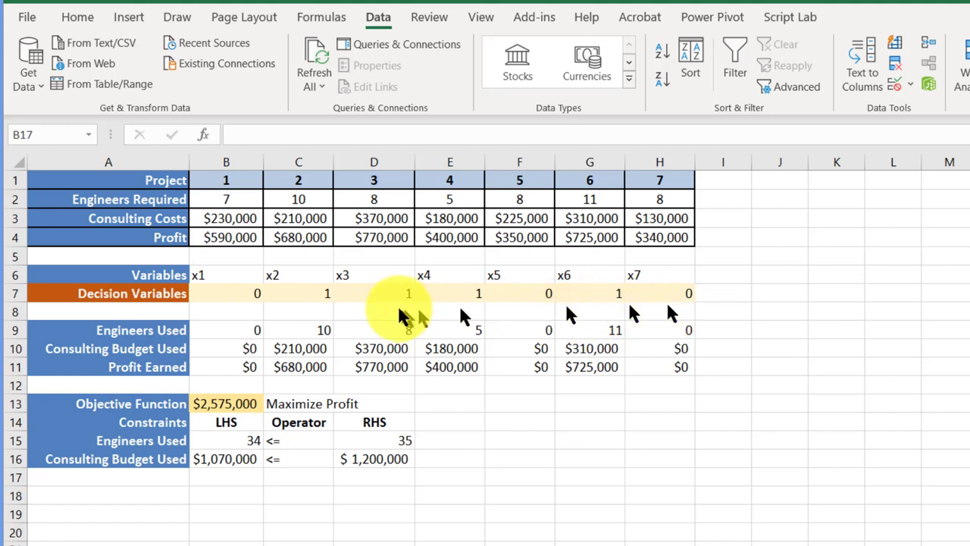
mouse_move(619, 294)
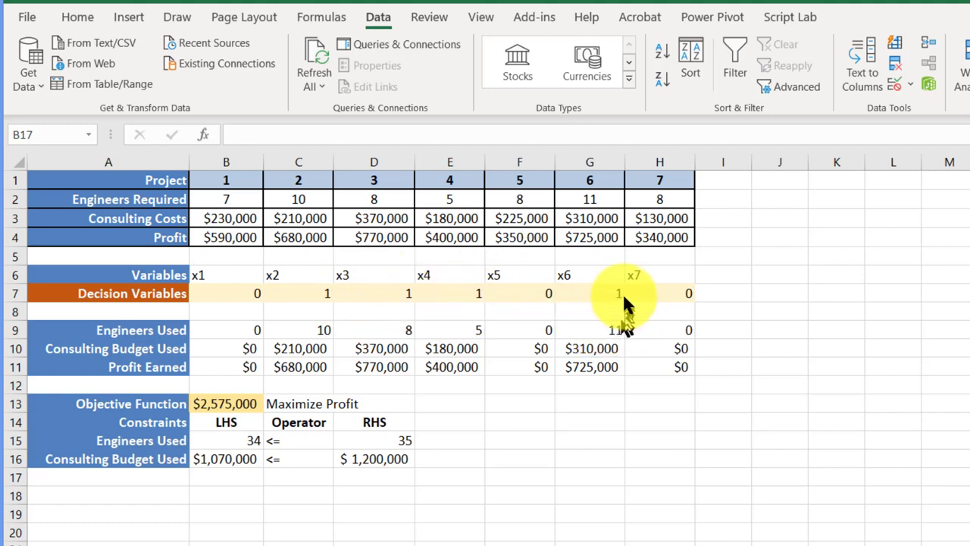